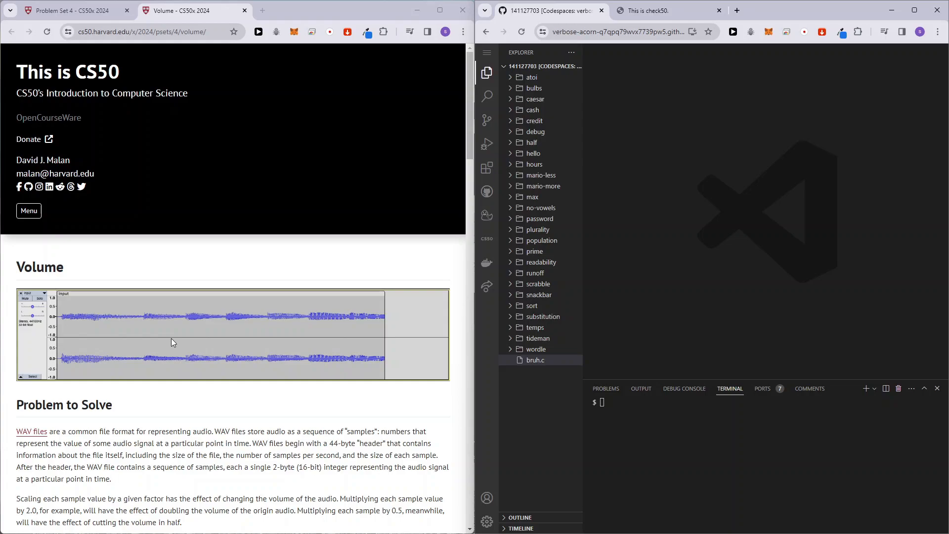
Review the demo's 0.5 factor and the starter code's command-line argument check in volume.c.
scroll("down", 3)
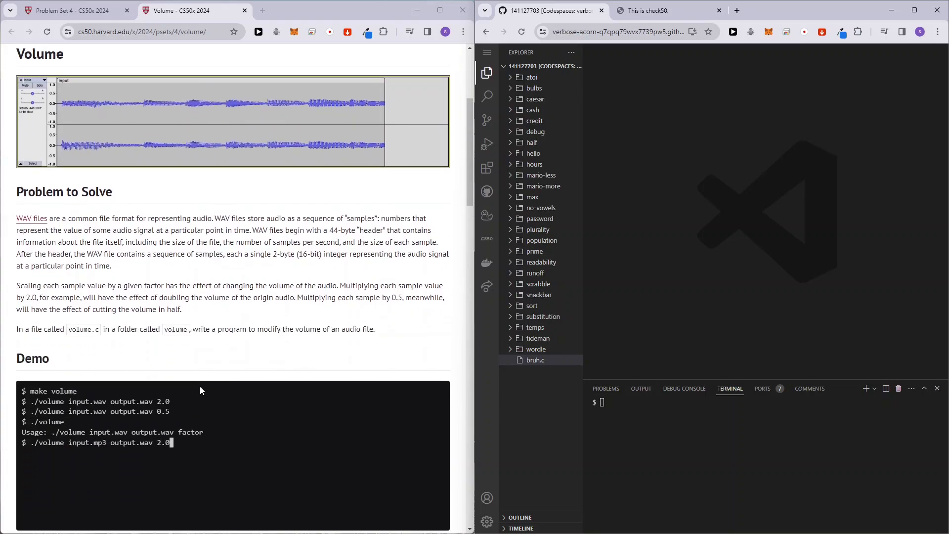
scroll("down", 3)
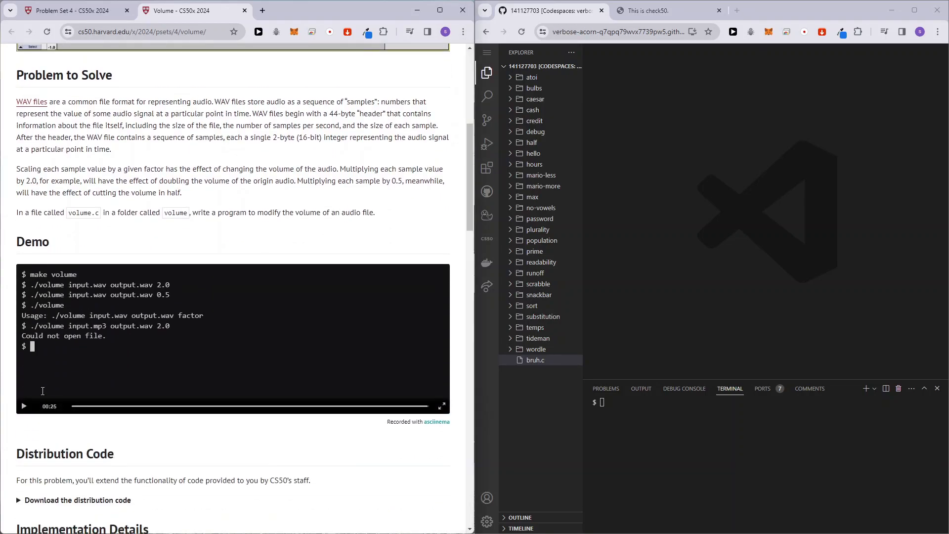
double_click(128, 285)
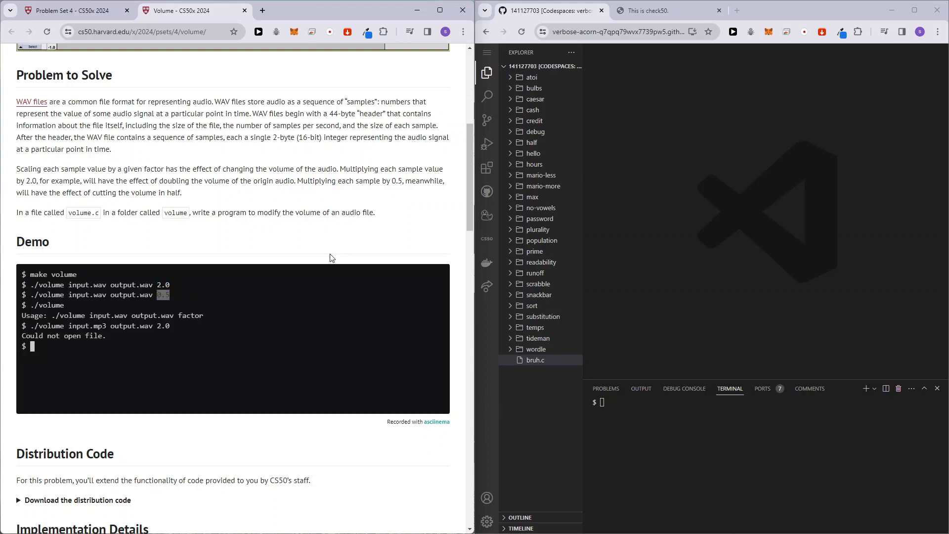
scroll("down", 3)
type("code volume.c")
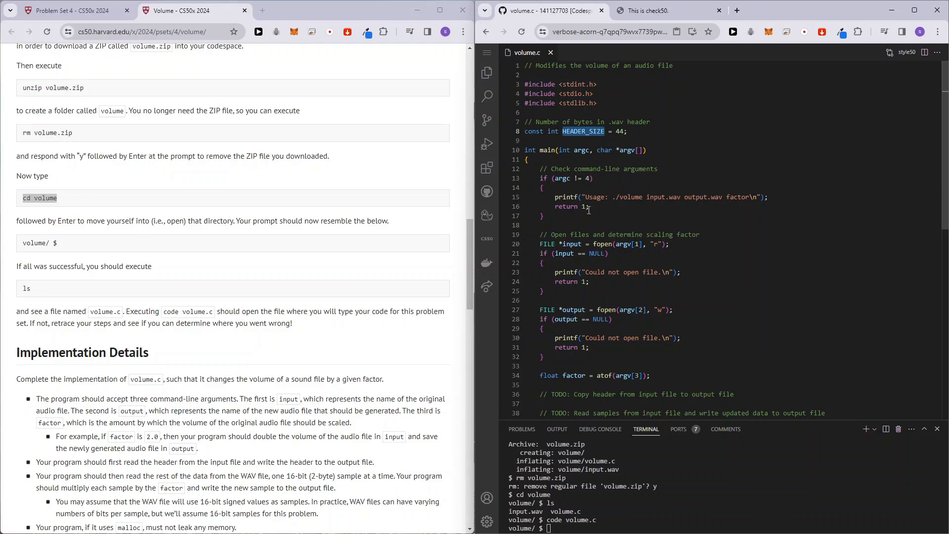
left_click_drag(542, 178, 590, 206)
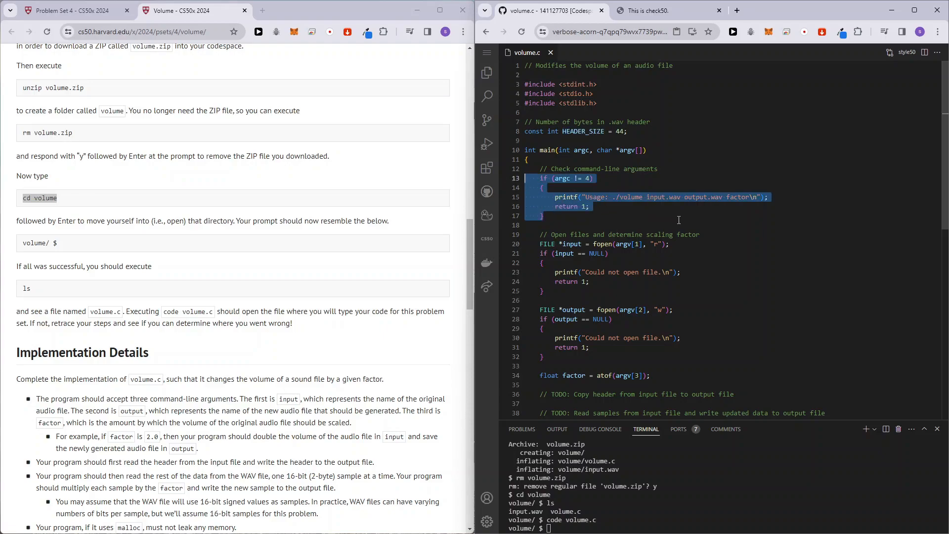
mouse_move(678, 257)
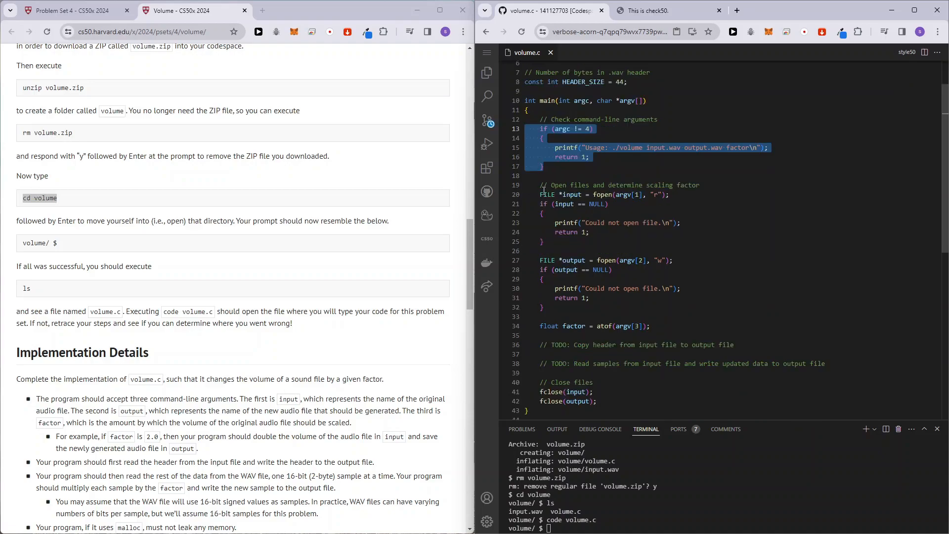
left_click(668, 194)
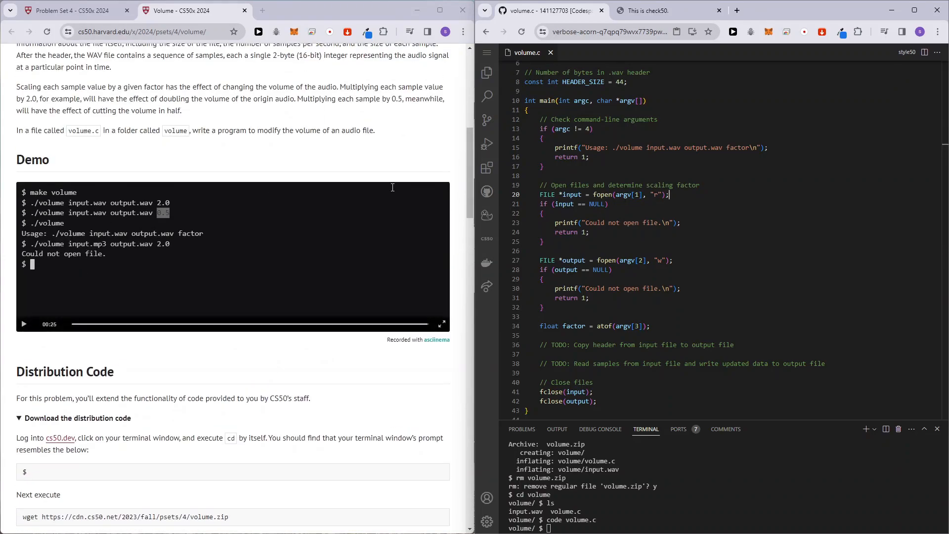
Check the volume folder in the Explorer, then note the factor variable in volume.c.
left_click(487, 72)
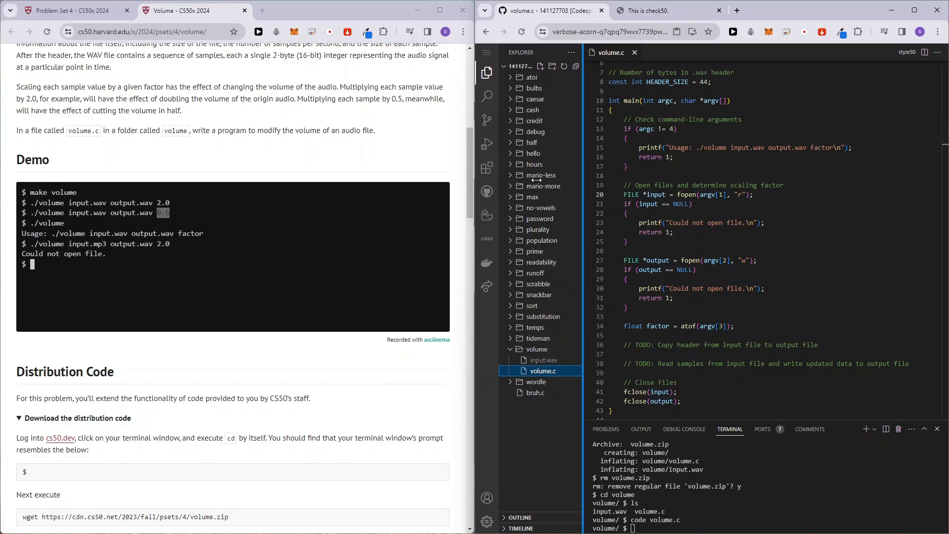
left_click(486, 72)
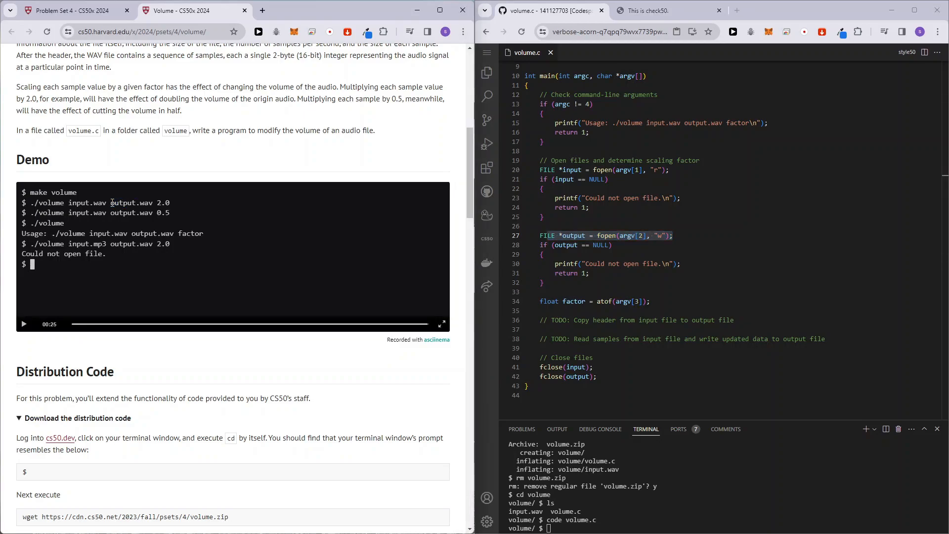
double_click(129, 203)
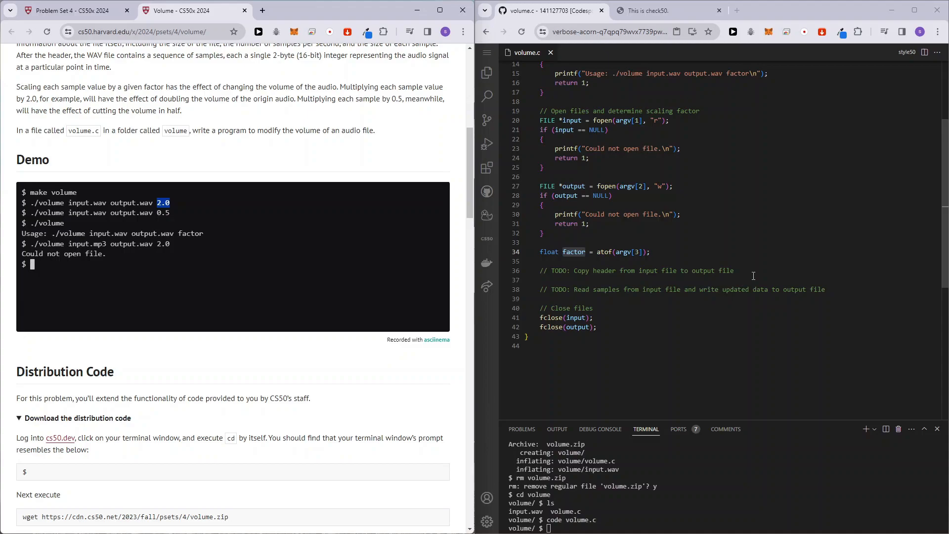
mouse_move(752, 270)
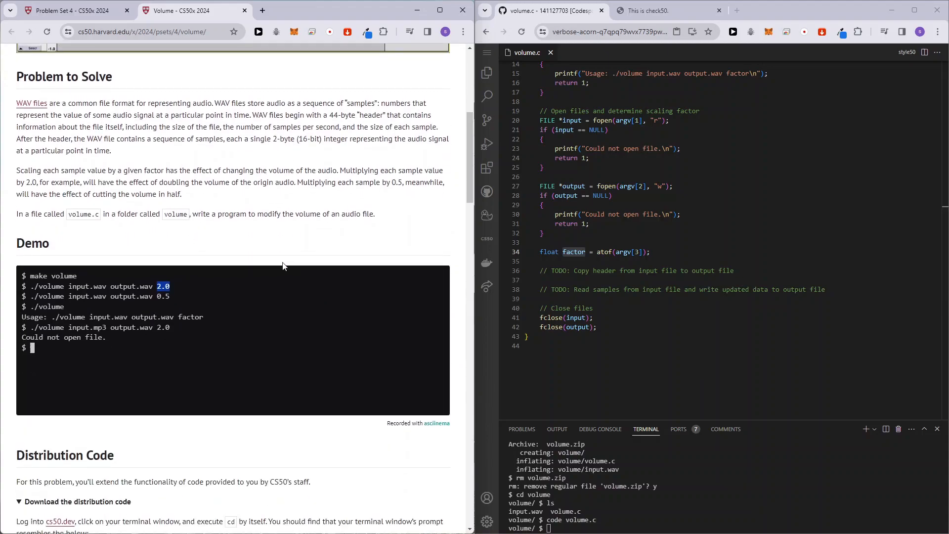
Note the read-the-header-first requirement and start an fread() call under the header-copy TODO.
scroll("down", 3)
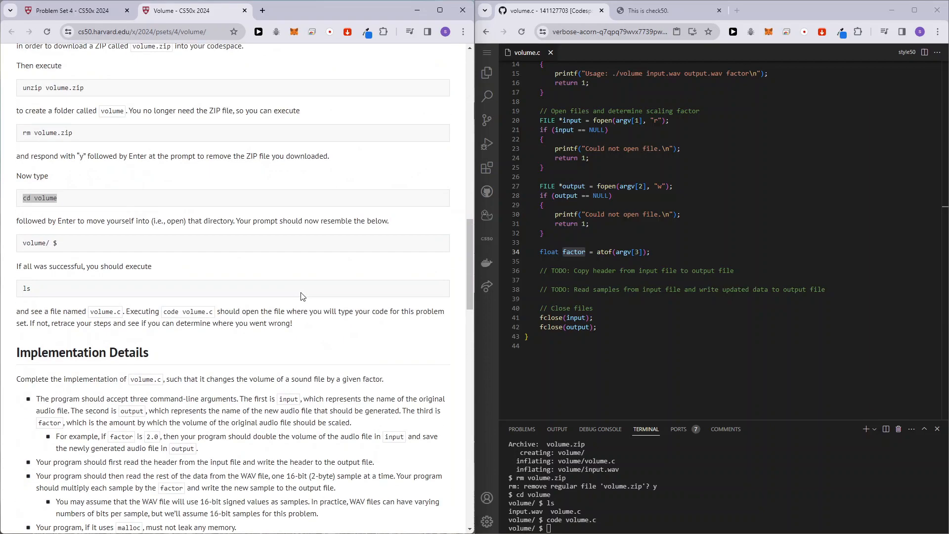
mouse_move(228, 392)
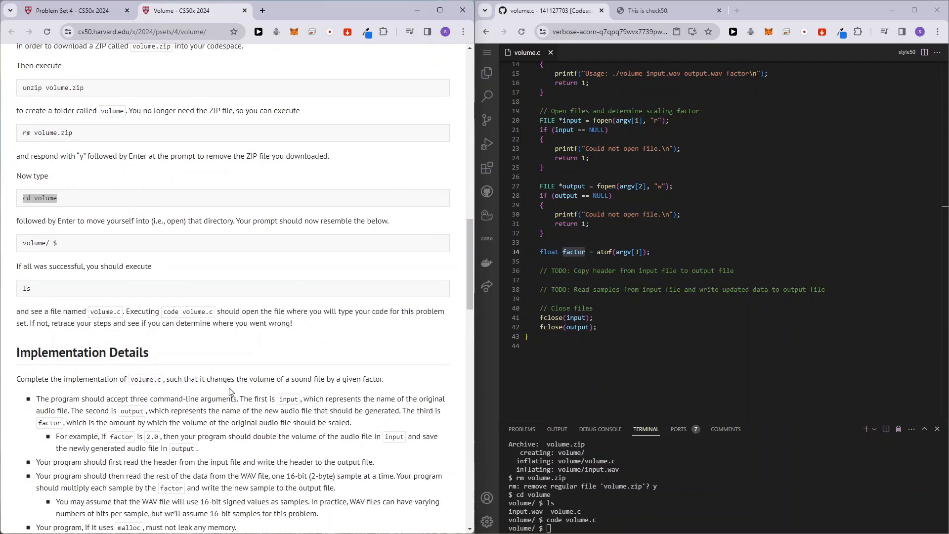
scroll("down", 3)
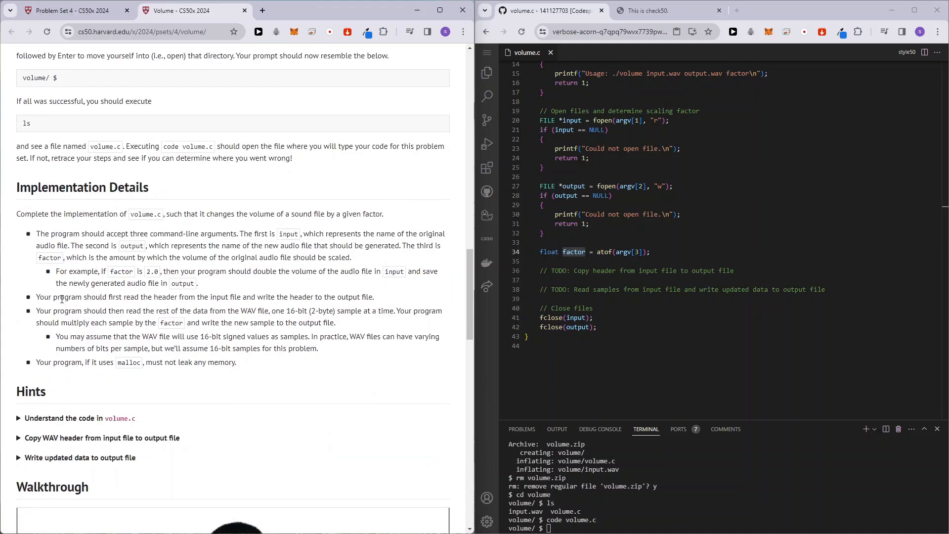
left_click_drag(60, 297, 245, 296)
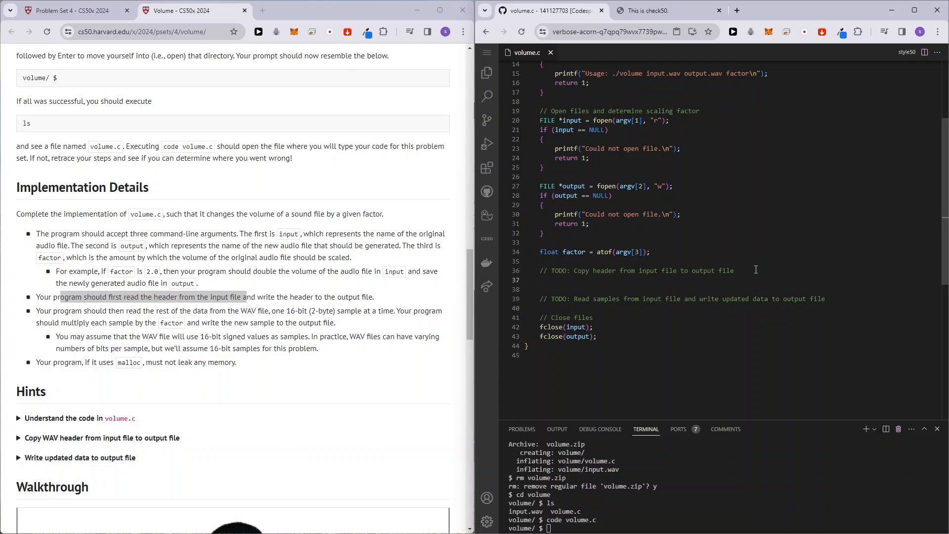
type("fread")
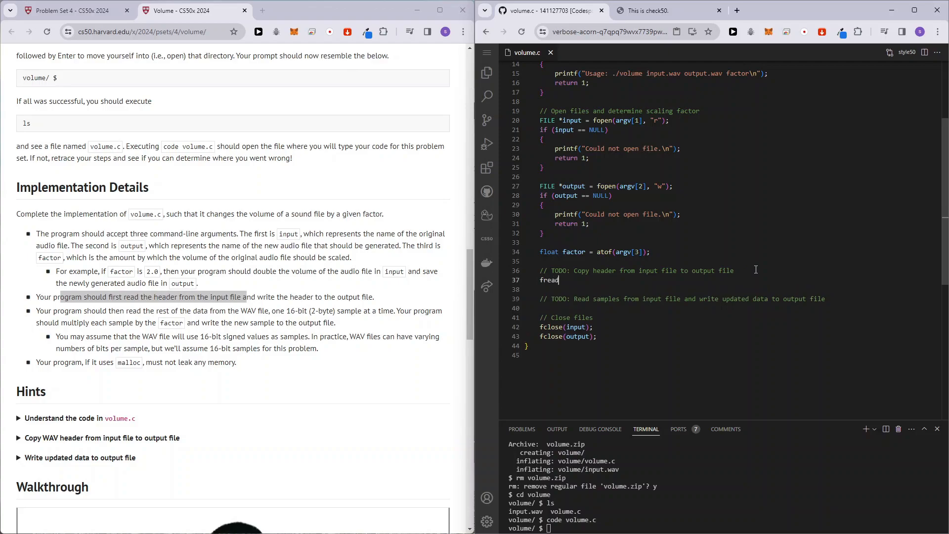
type("()")
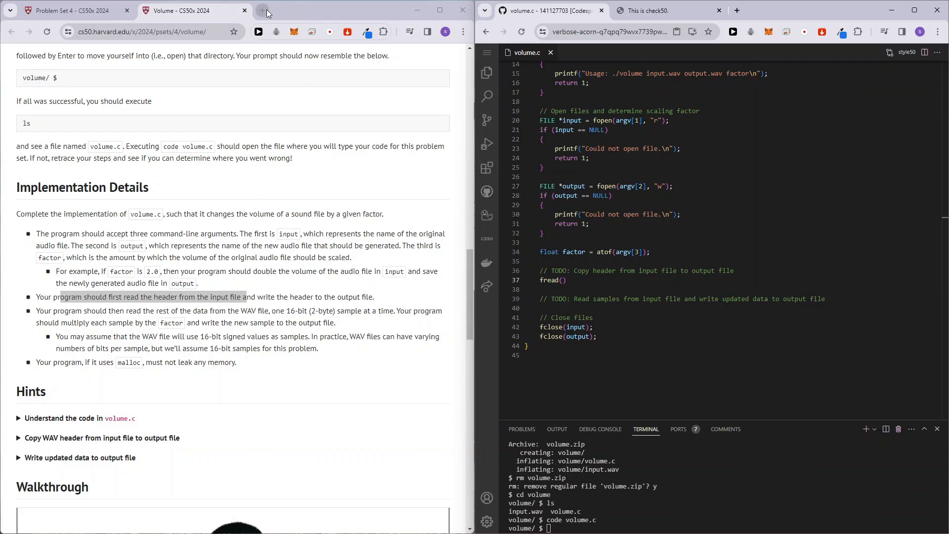
left_click(268, 10)
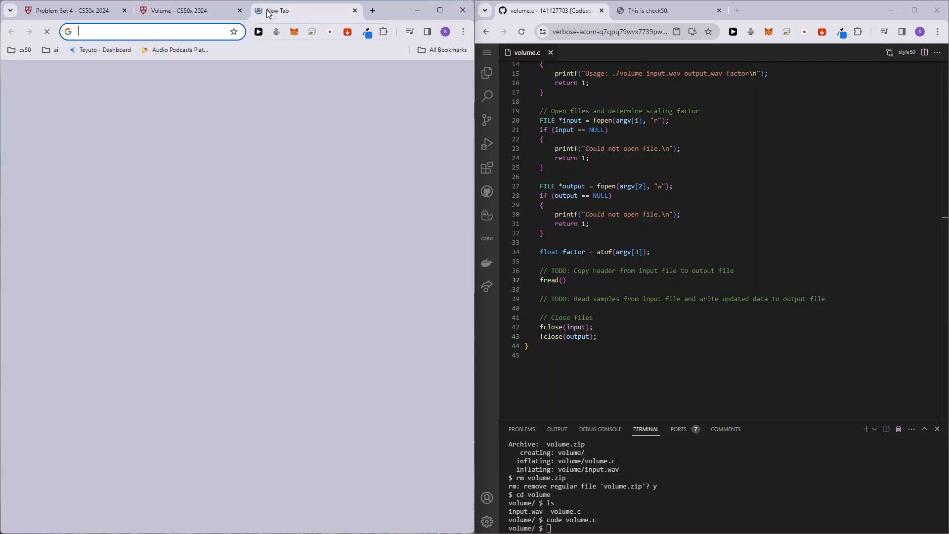
Look up fread on manual.cs50.io to see its prototype and parameters.
type("manual.cs50.io")
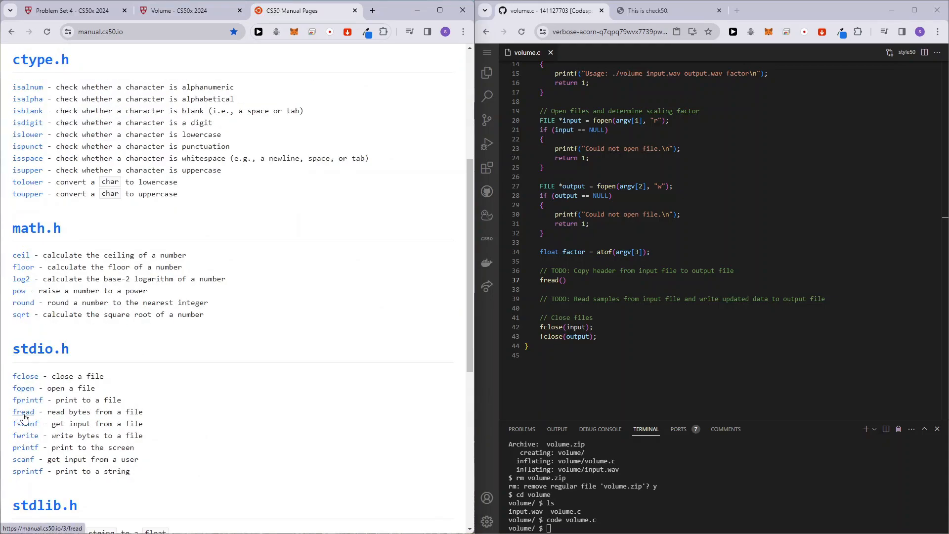
left_click(23, 411)
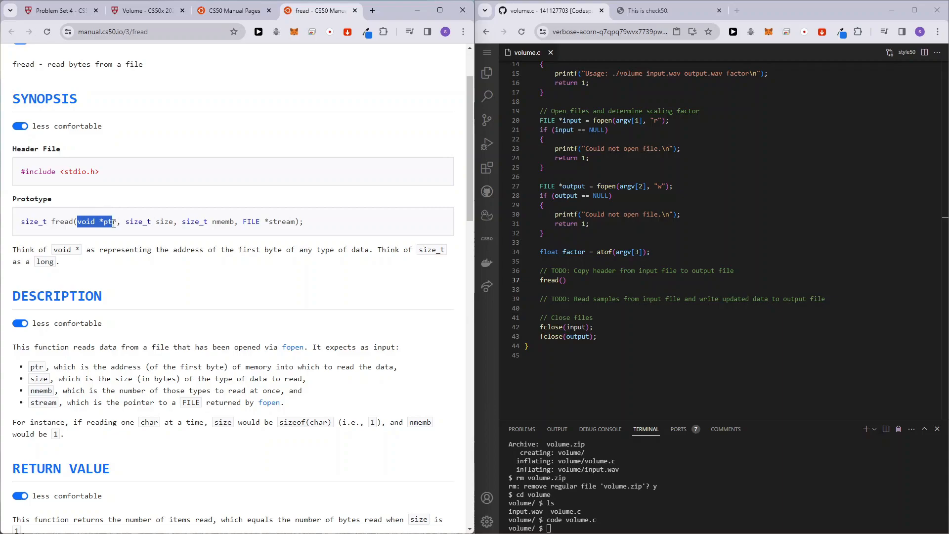
left_click(146, 296)
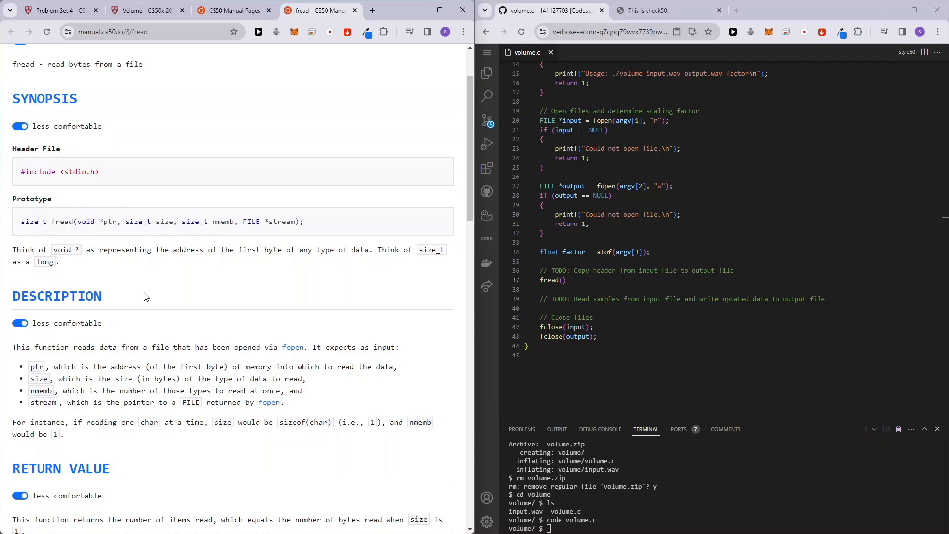
mouse_move(145, 313)
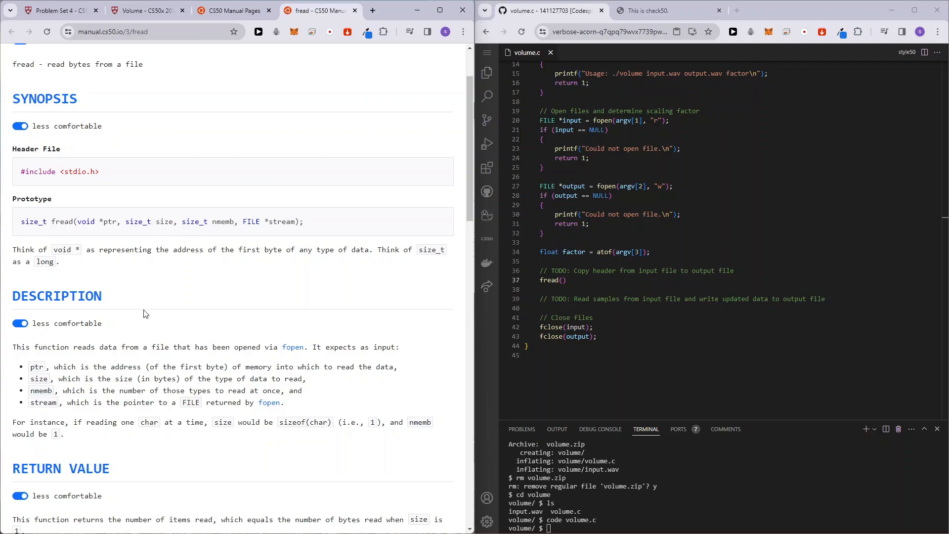
mouse_move(151, 308)
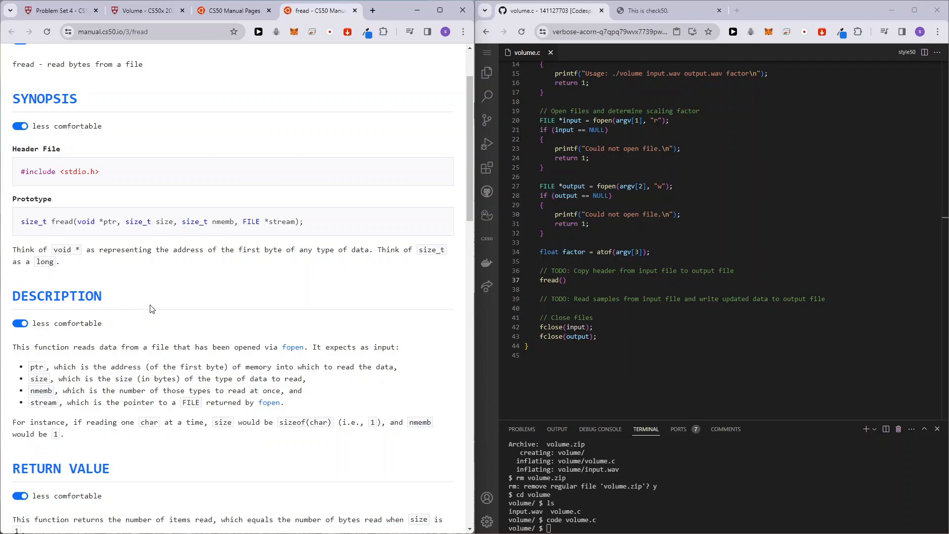
mouse_move(732, 260)
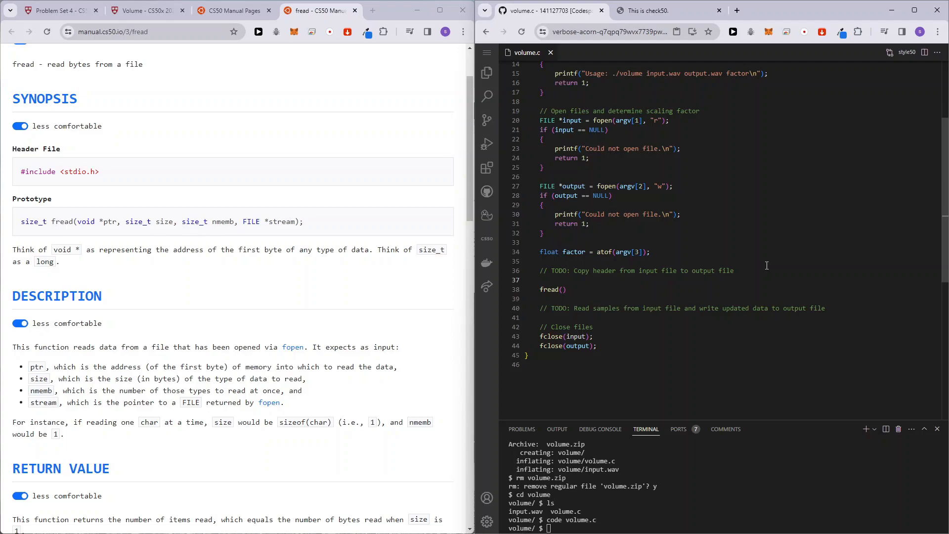
Declare uint8_t header_buffer[HEADER_SIZE] before the fread call.
type("uint8_t")
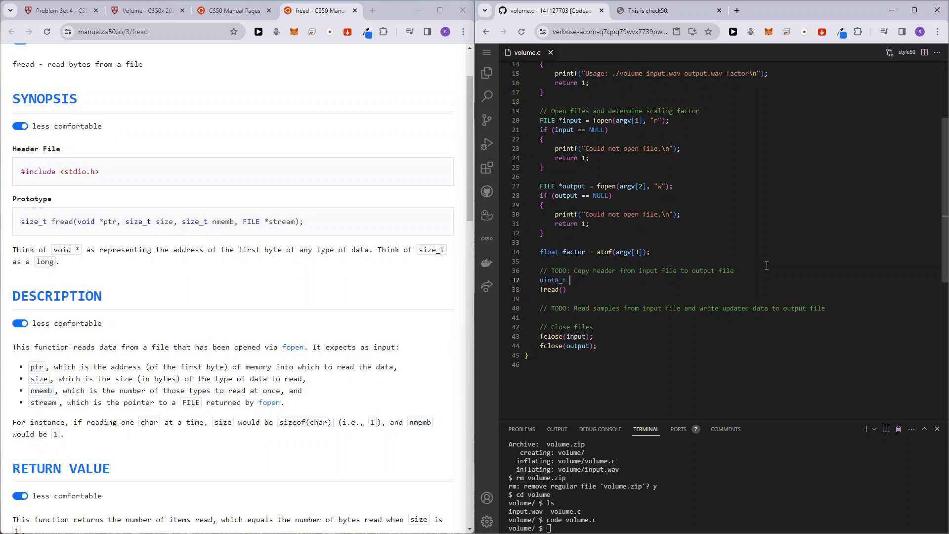
type("buffe")
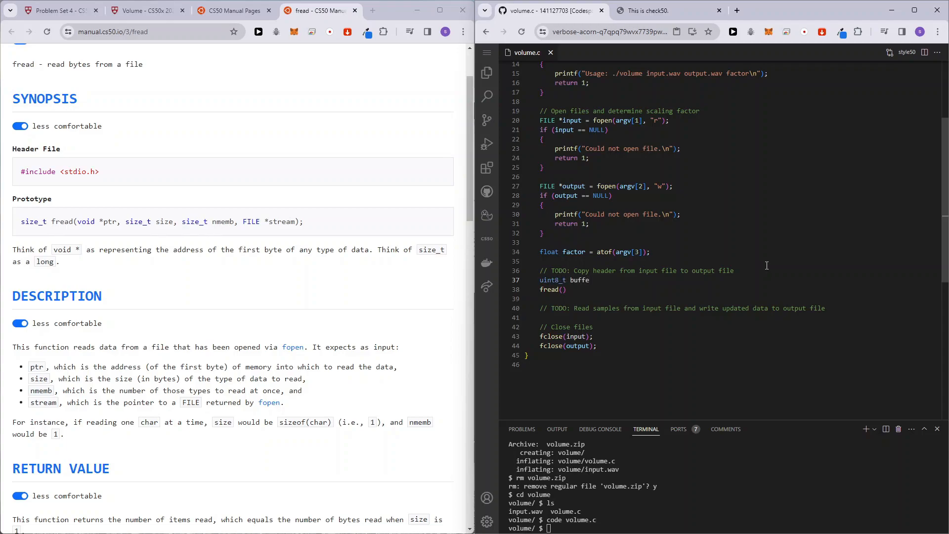
type("head")
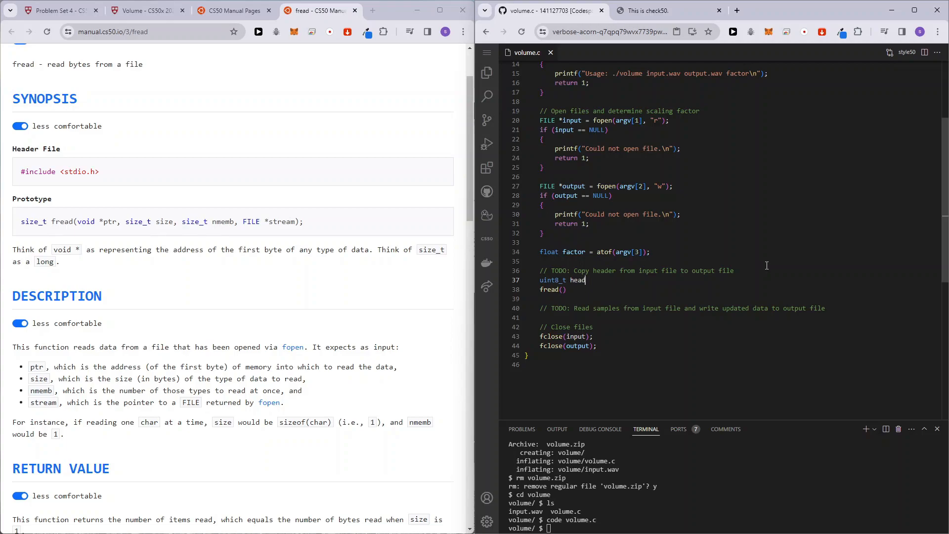
type("er_buffer[]")
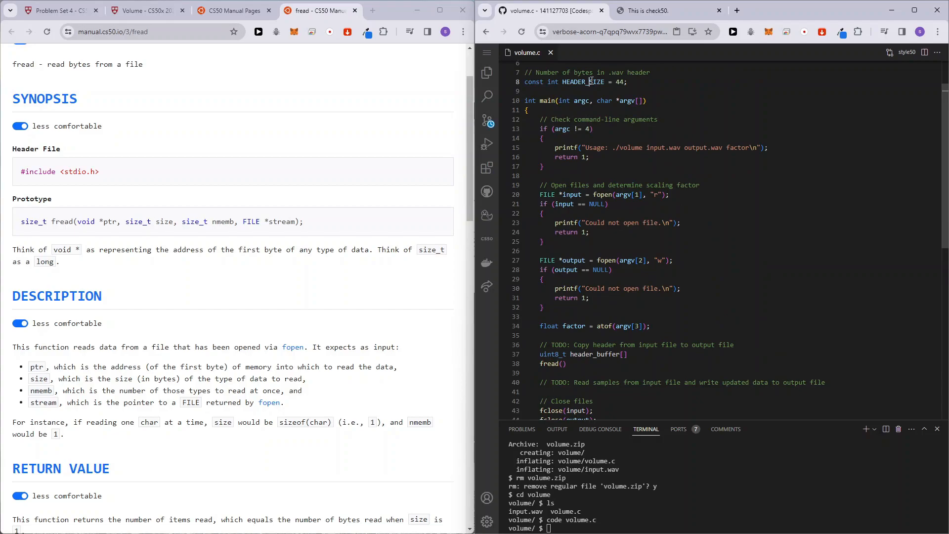
type("HEADER_SIZE")
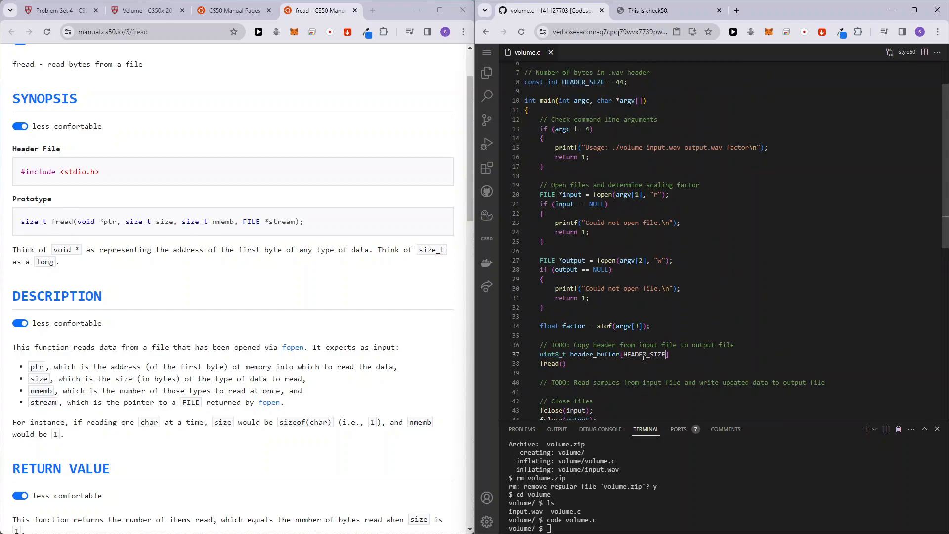
type(";")
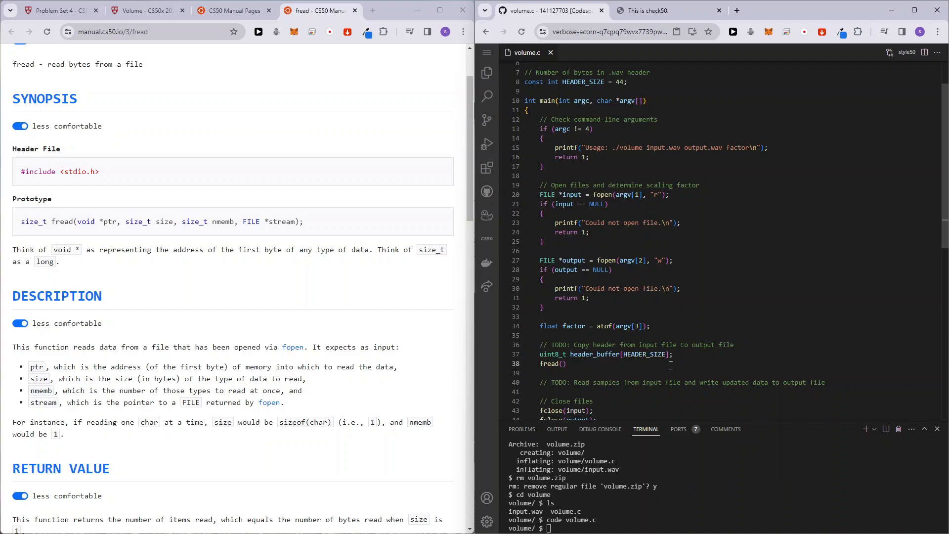
Fill in fread(header_buffer, sizeof(uint8_t), HEADER_SIZE, input), checking the stream argument in the manual.
type("header_buffer")
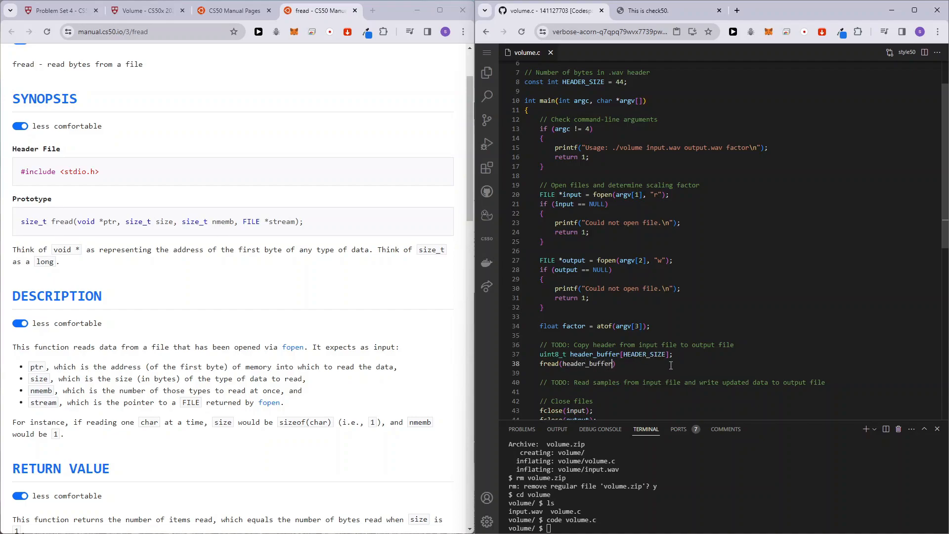
type(",")
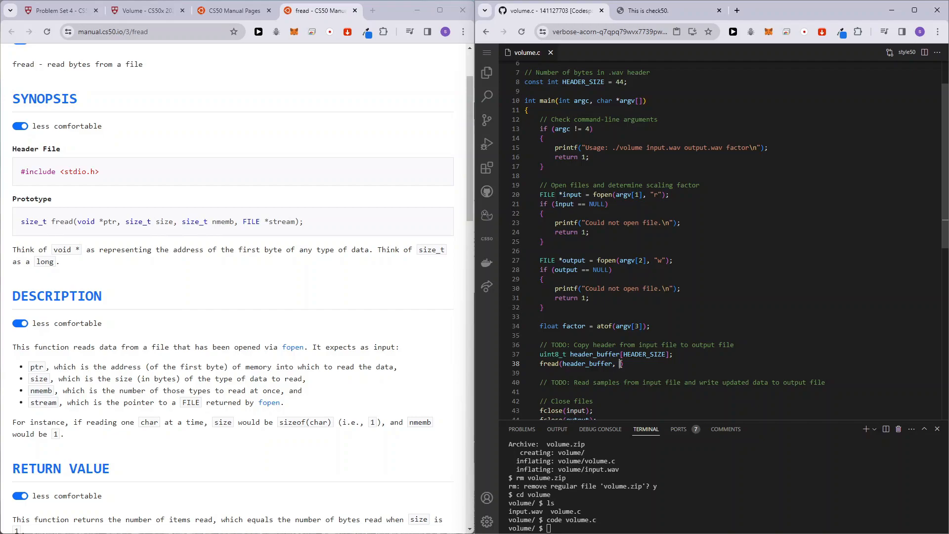
type("sizeof()")
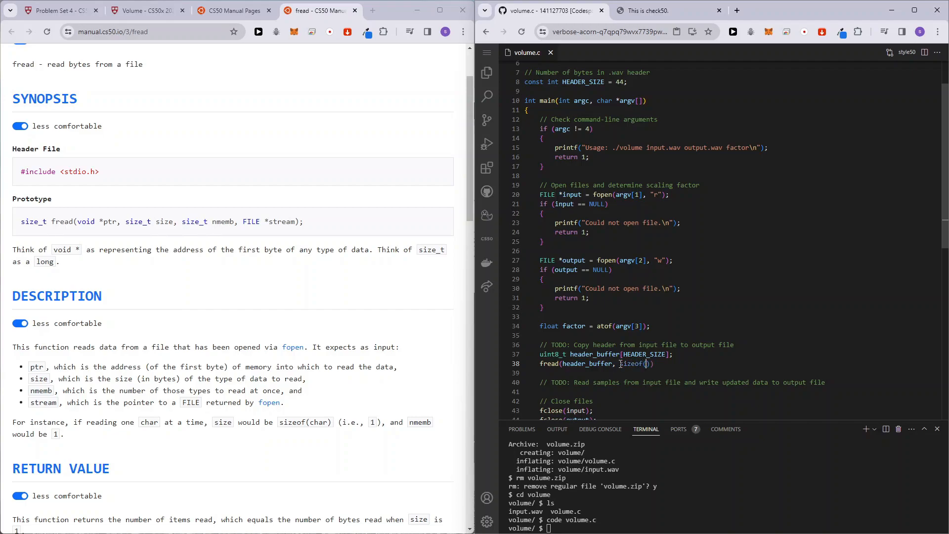
type("uint8_t")
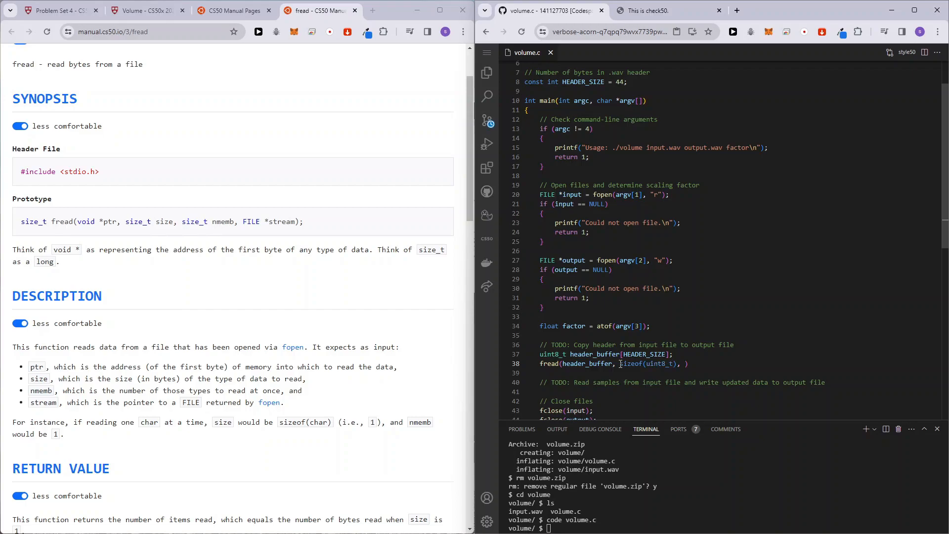
type("HEADER_SIZE,")
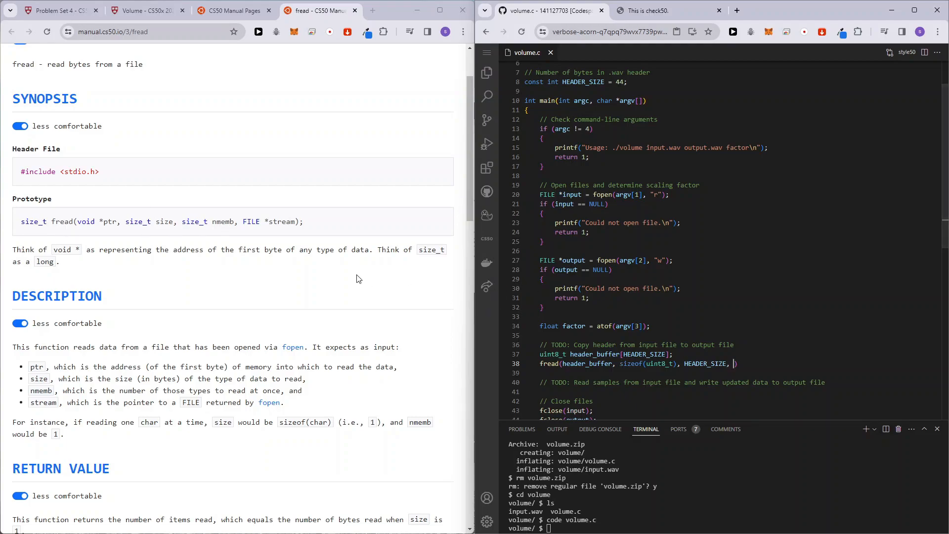
mouse_move(128, 413)
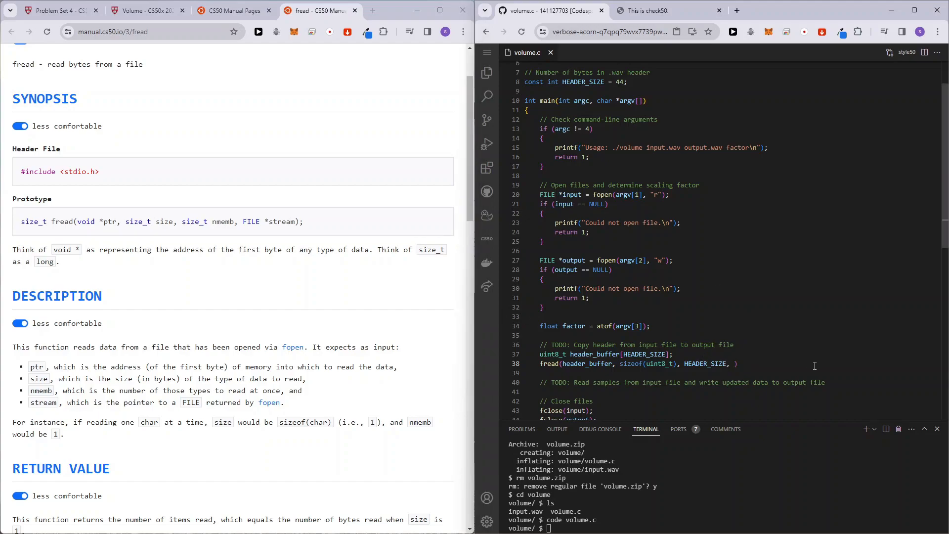
type("INP")
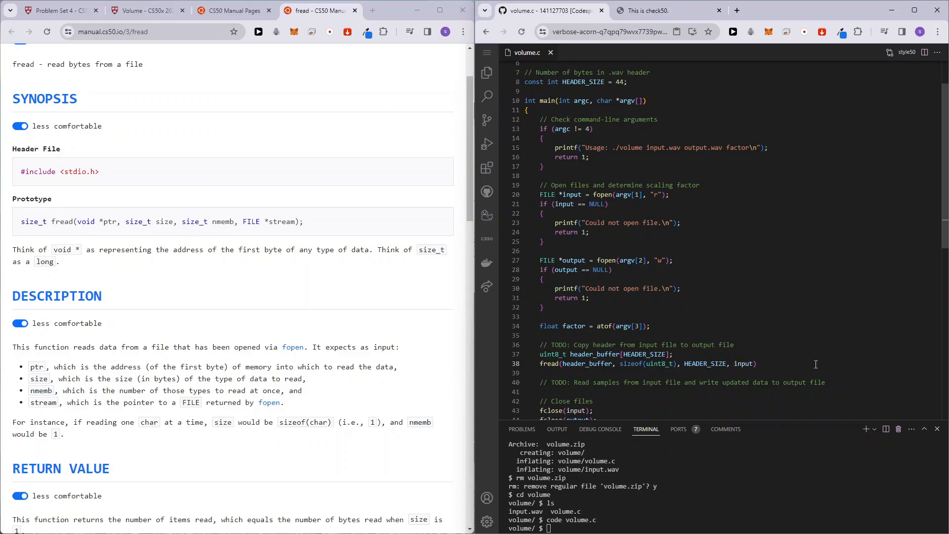
double_click(587, 363)
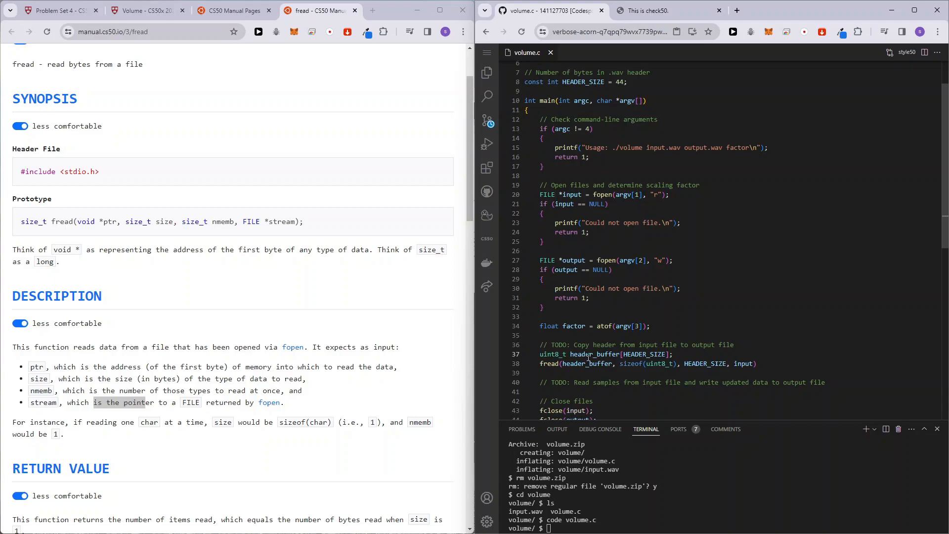
Try &header_buffer[0] as the pointer argument, then move below the fread call.
double_click(586, 363)
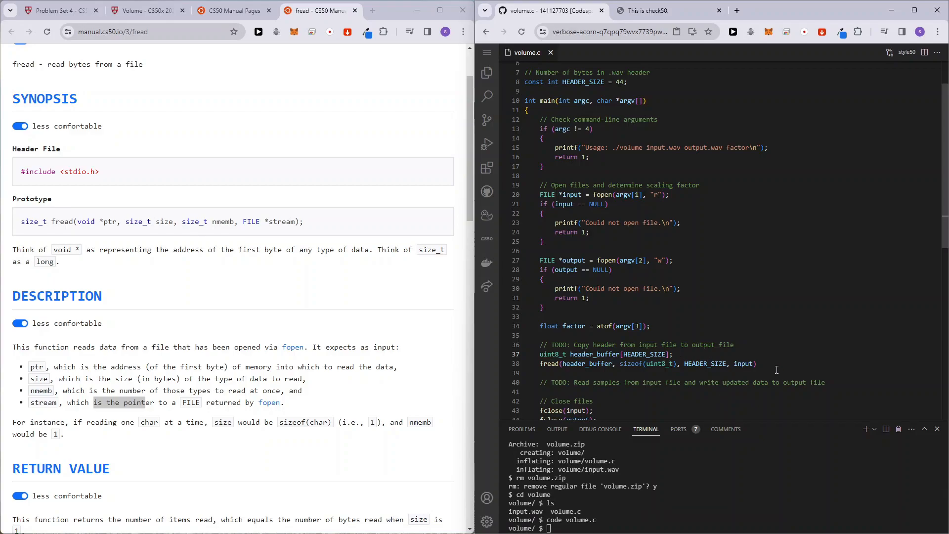
type("%")
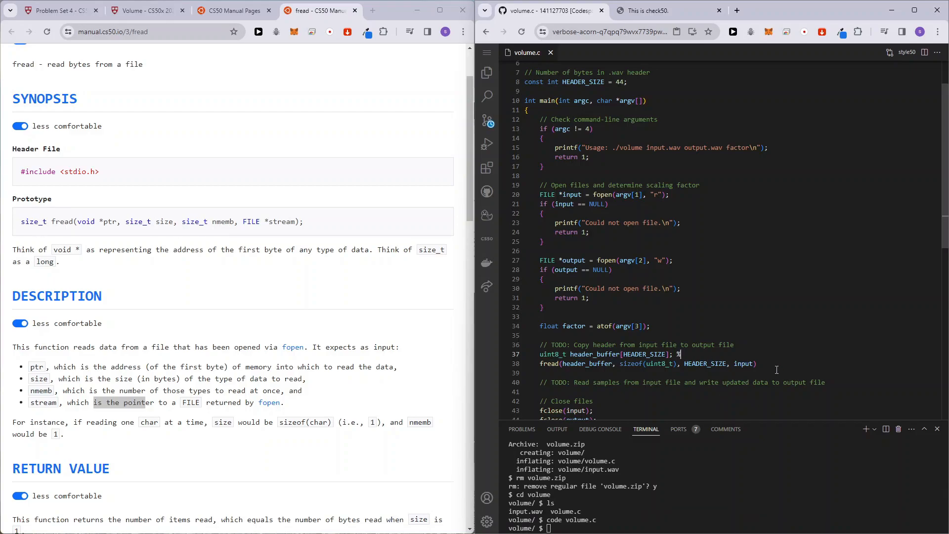
type("&header_buff")
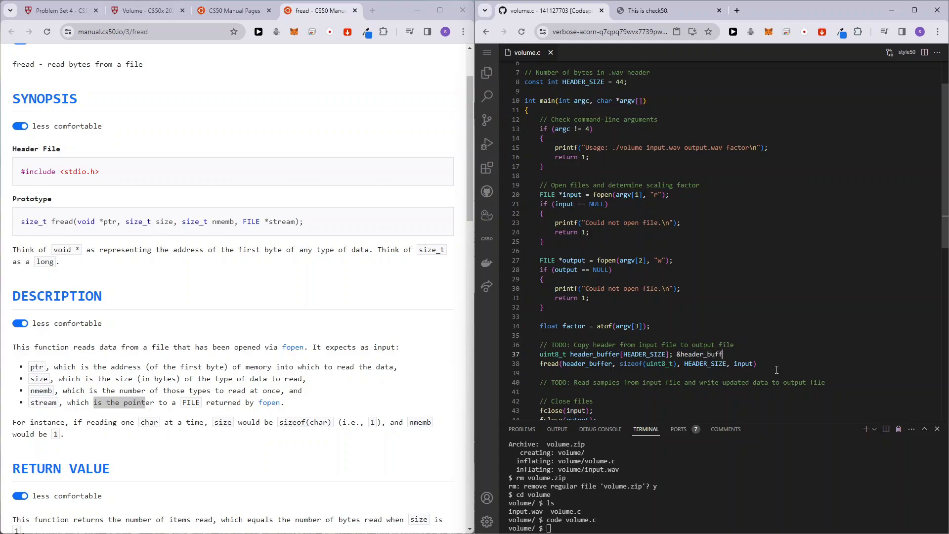
type("[0]")
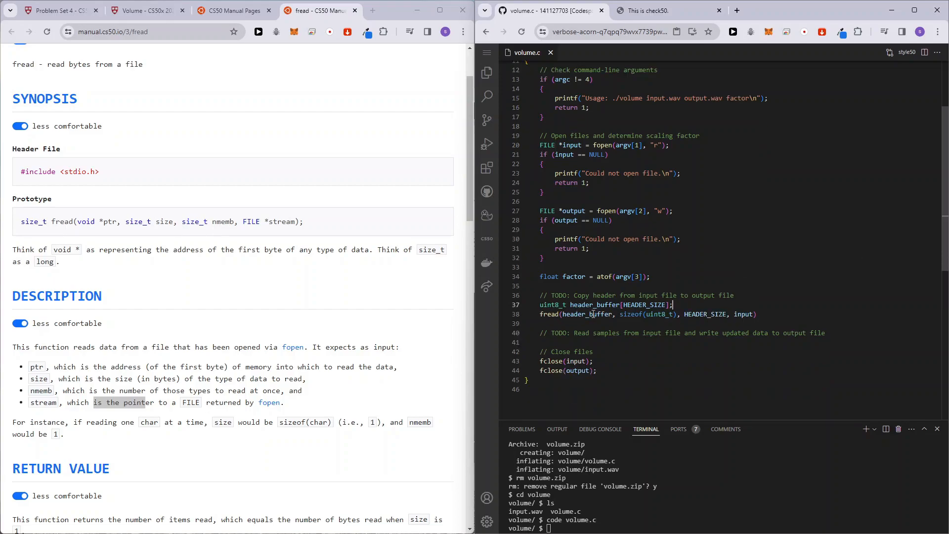
double_click(587, 315)
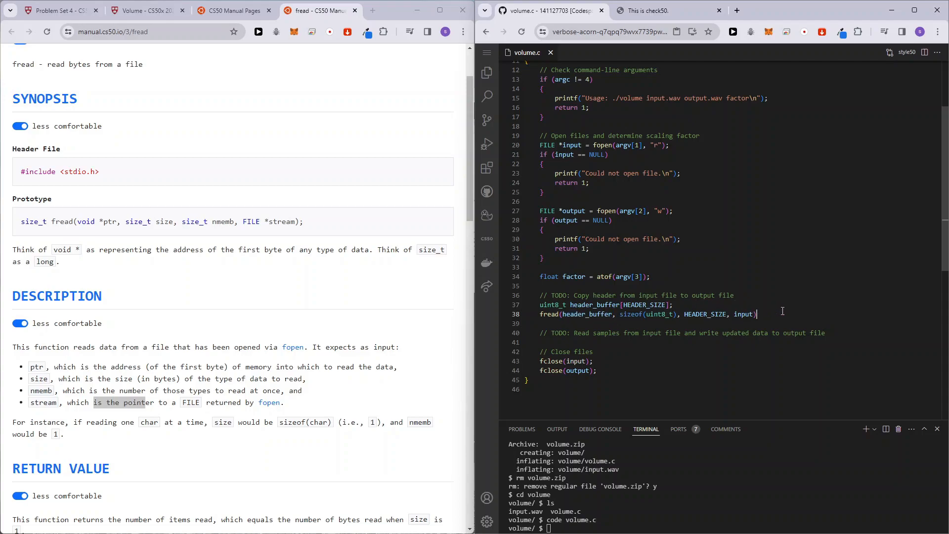
key("enter")
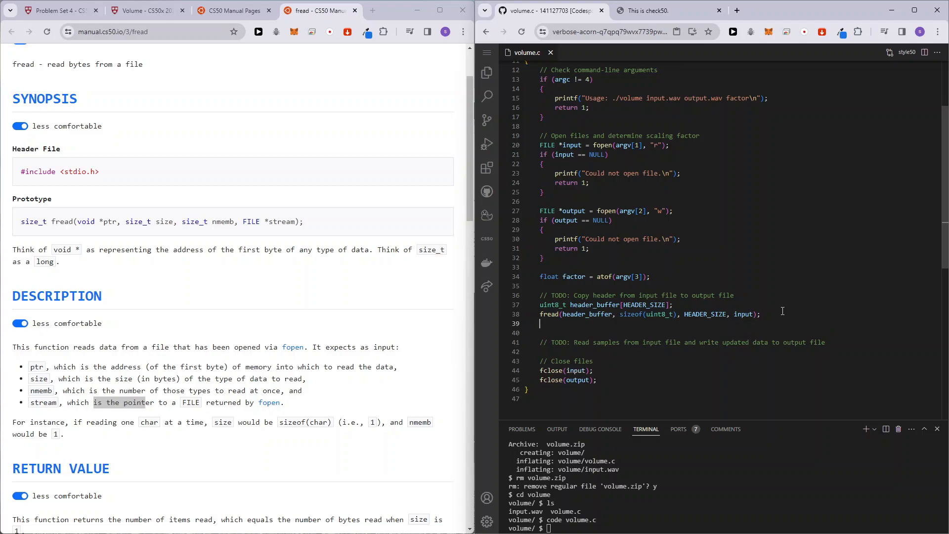
Write fwrite(header_buffer, sizeof(uint8_t), HEADER_SIZE, output); to copy the header to the output file.
type("fwrite(")
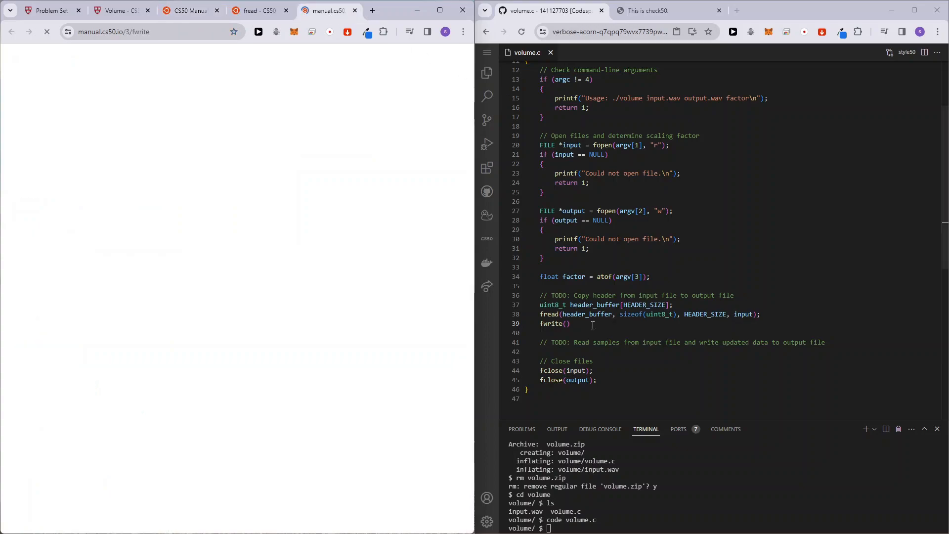
type("header_buffer,")
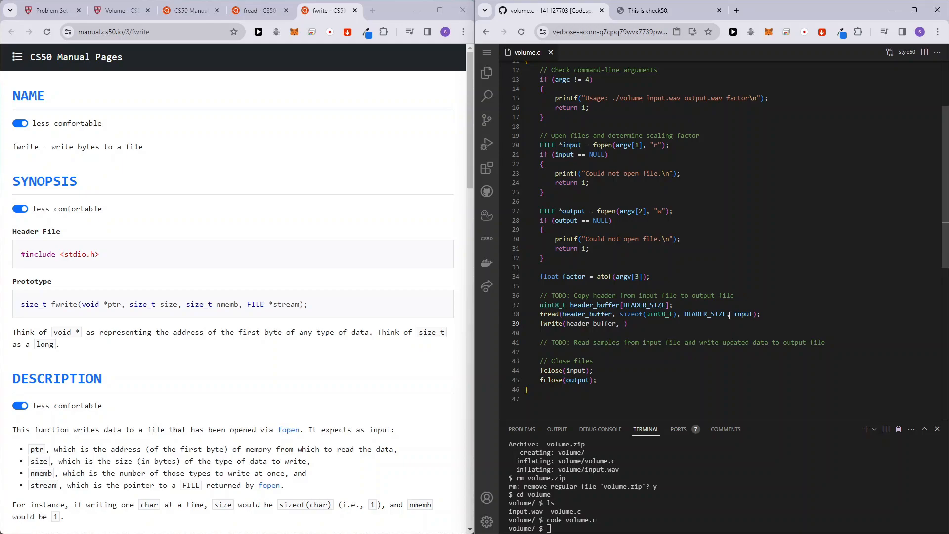
type("sizeof")
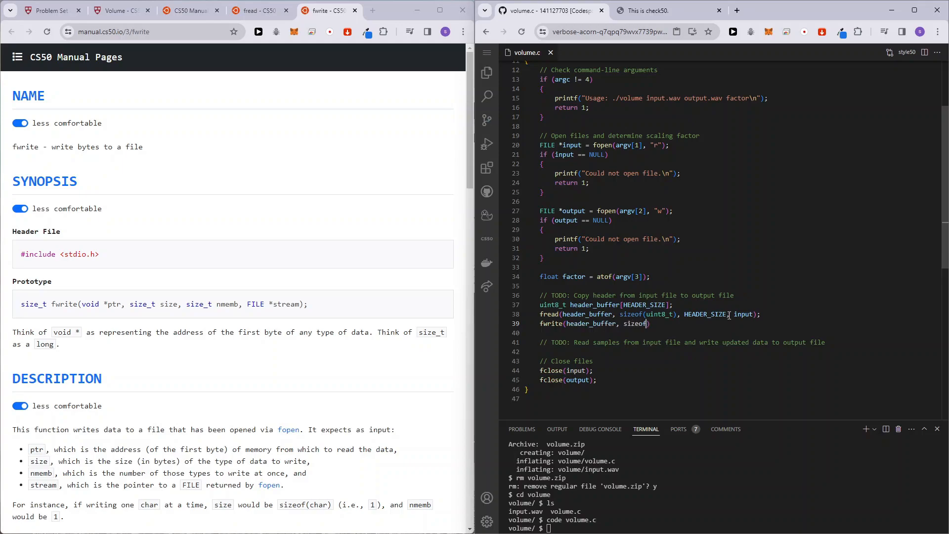
type("(uint8")
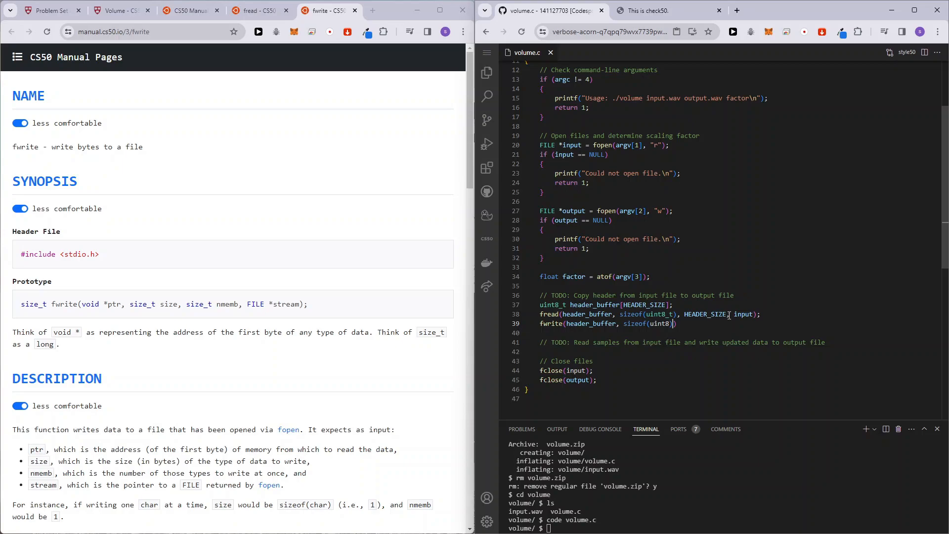
type("_t")
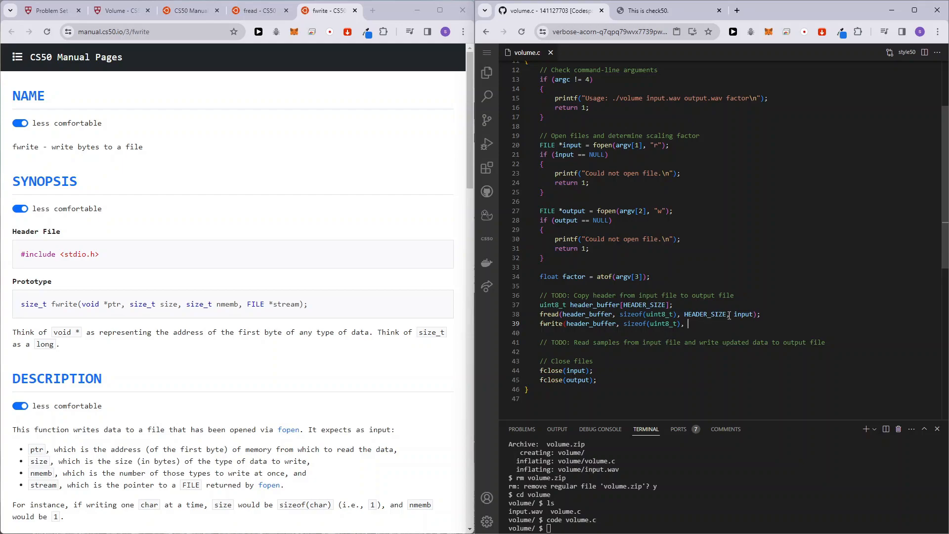
type("HEADER_SIZE, outpu")
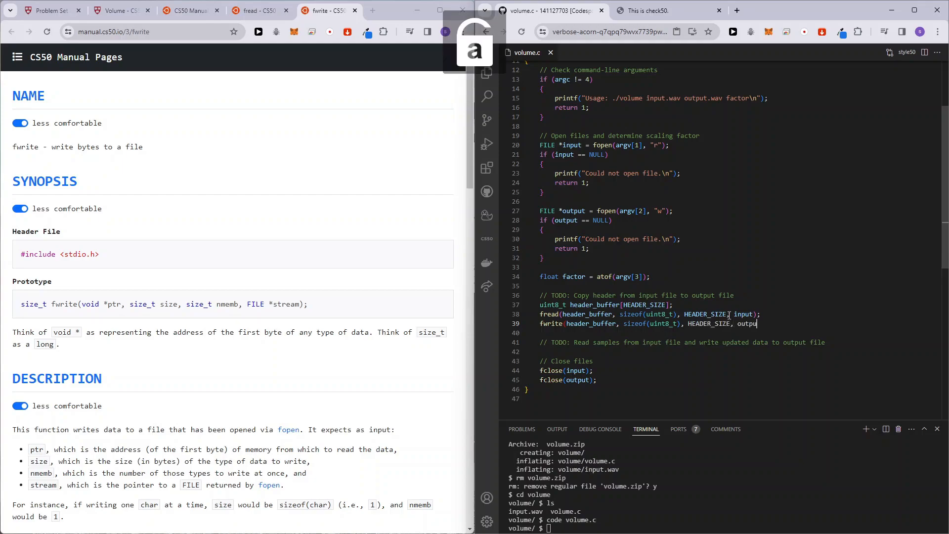
type("t);")
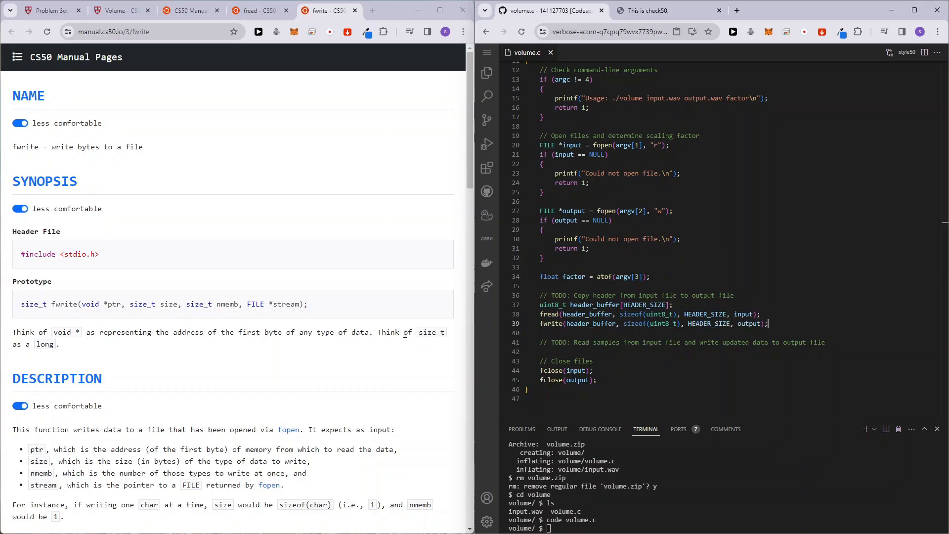
left_click_drag(540, 304, 769, 324)
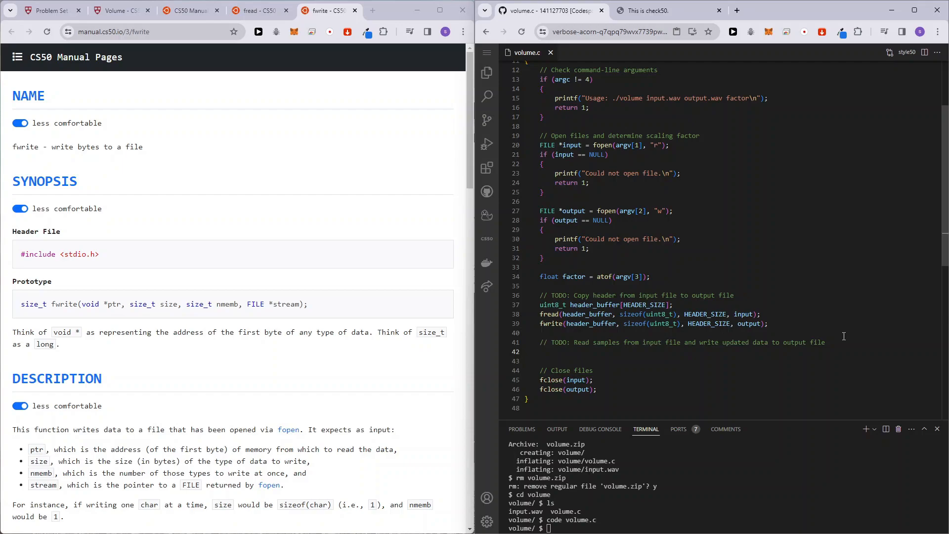
Reread the spec's Implementation Details and mark the note that samples are 16-bit signed values.
left_click(114, 9)
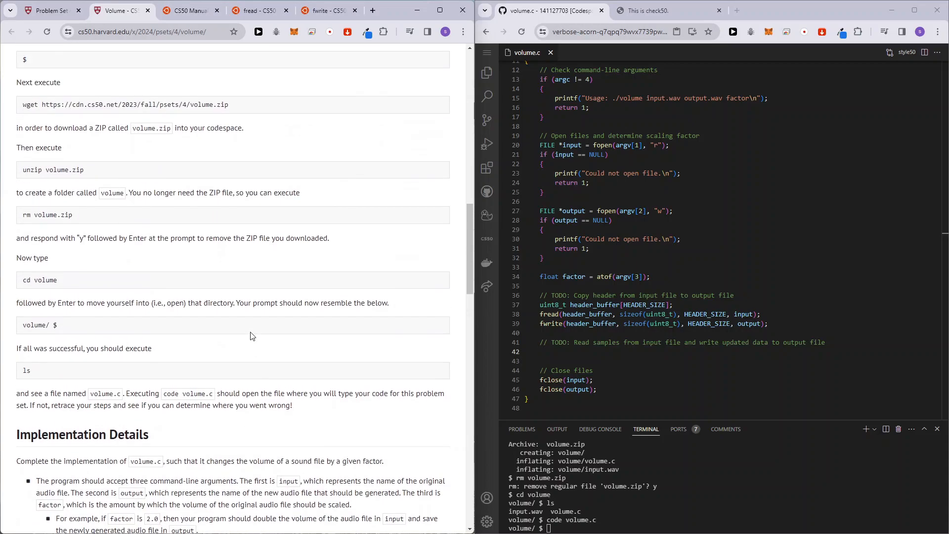
scroll("down", 3)
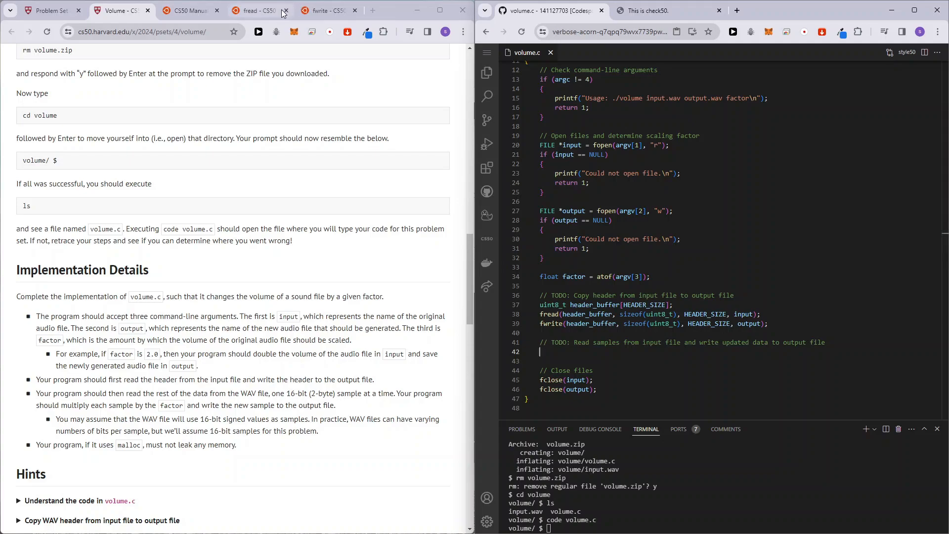
left_click(260, 10)
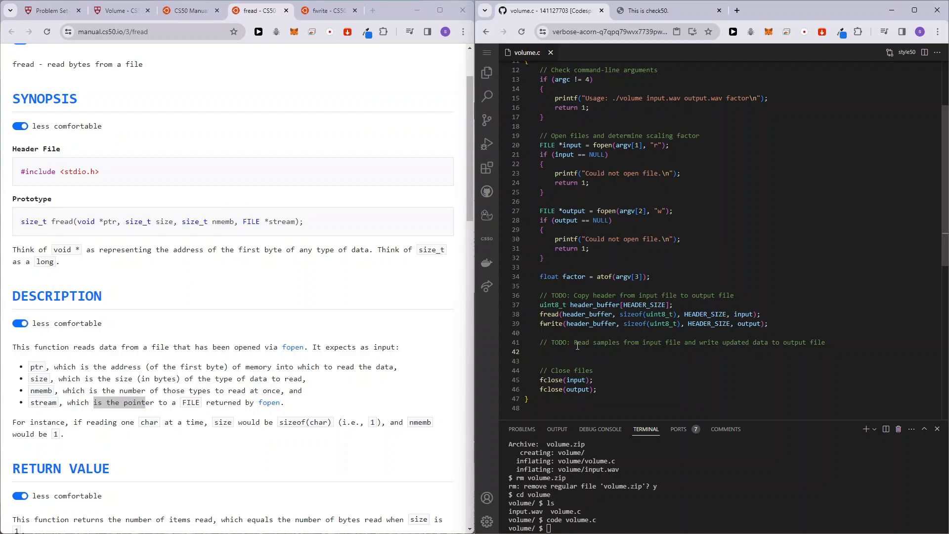
left_click(188, 9)
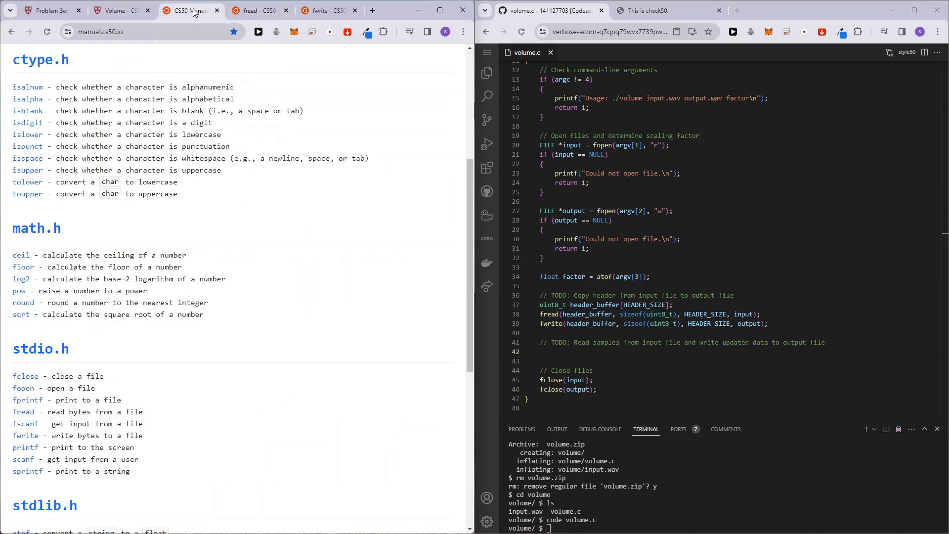
left_click(119, 10)
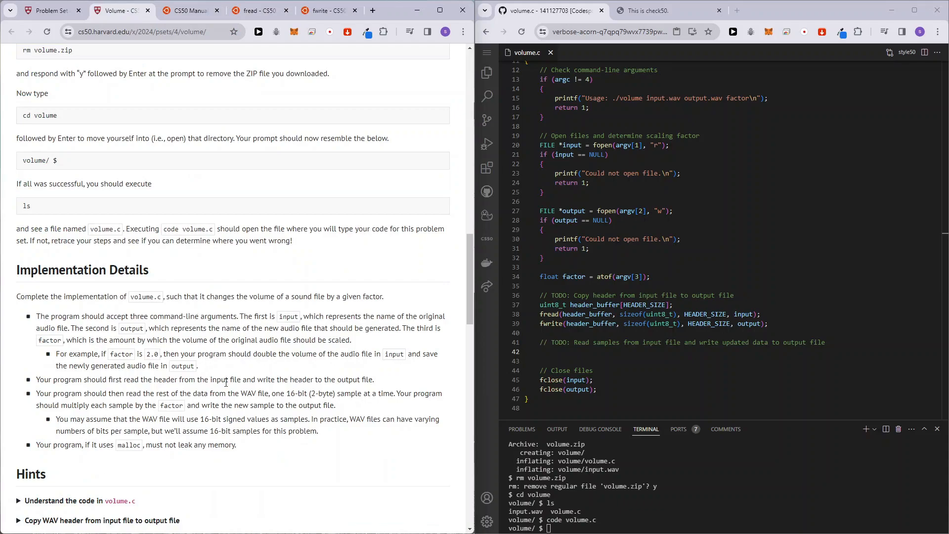
scroll("down", 3)
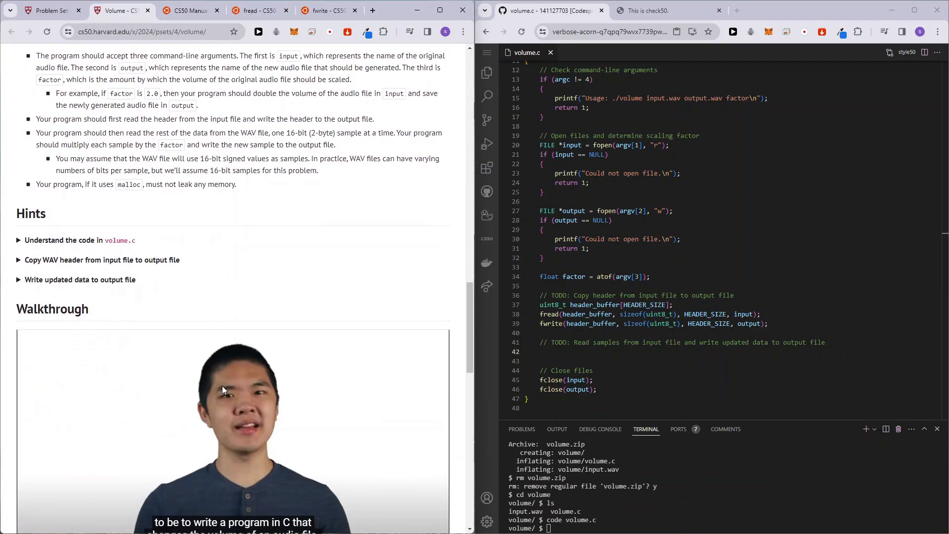
scroll("down", 3)
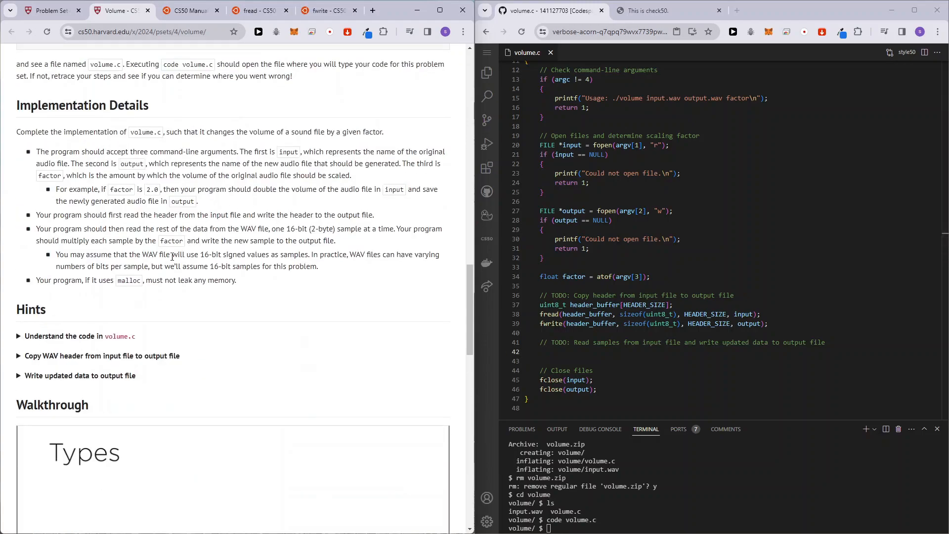
double_click(209, 254)
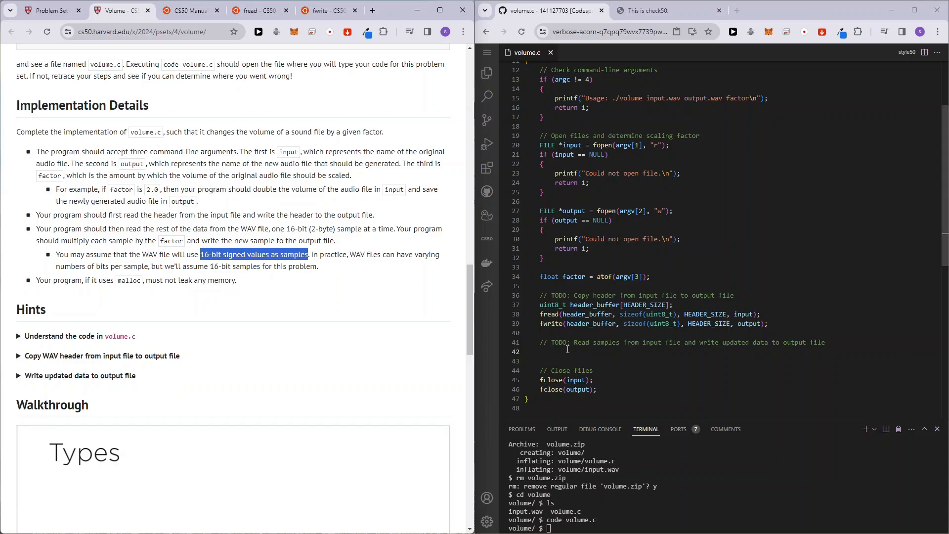
Declare an int16_t buffer for one sample, checking the fread manual page.
type("int")
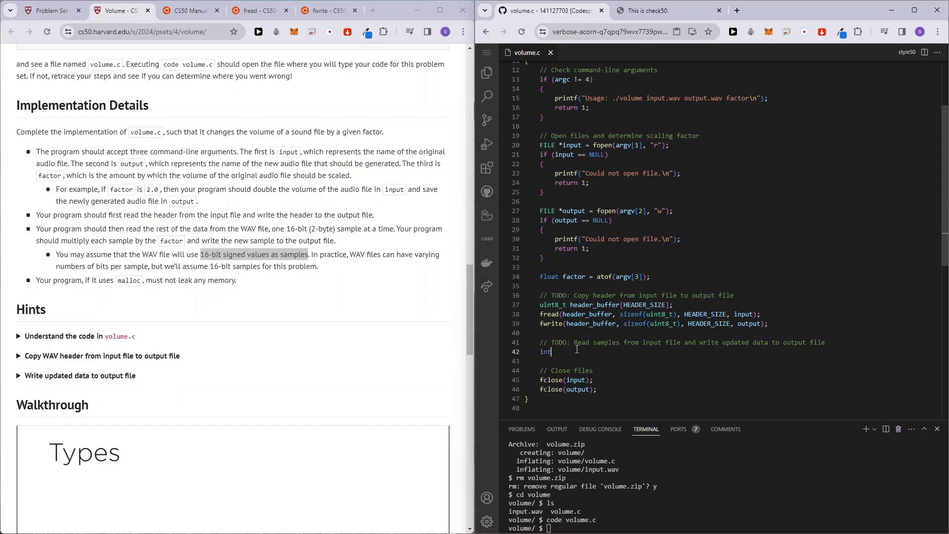
type("16_t")
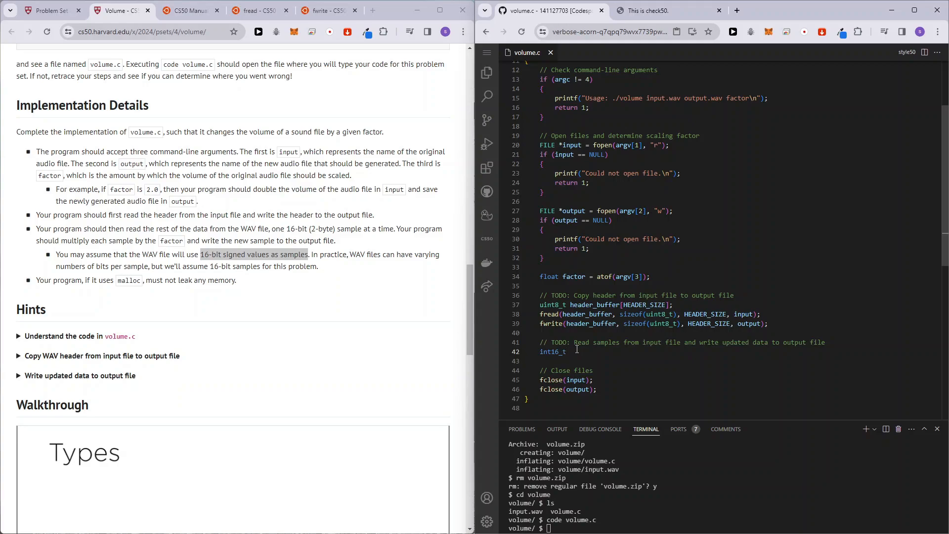
type("buffer")
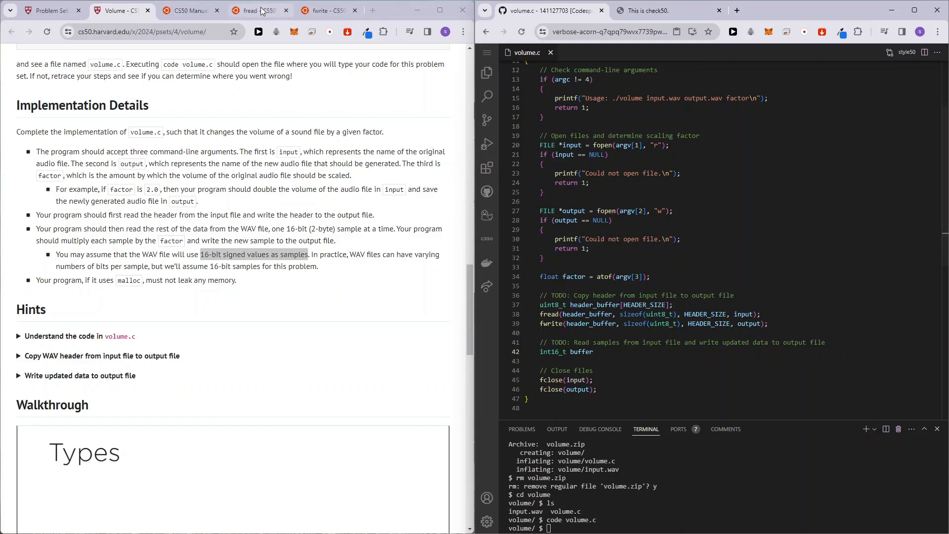
left_click(254, 10)
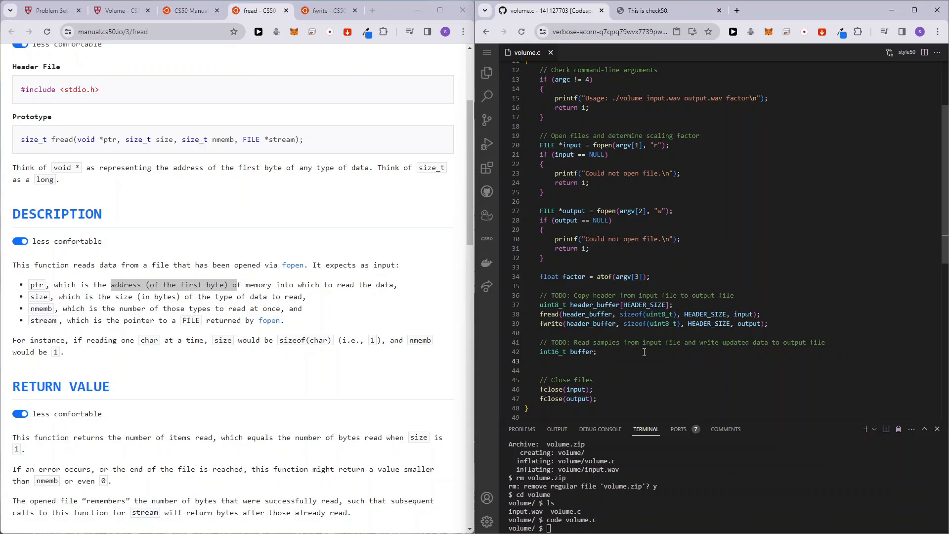
Start while(fread(buffer, sizeof(int16_t), 1, input)) to read one sample at a time.
type("while(")
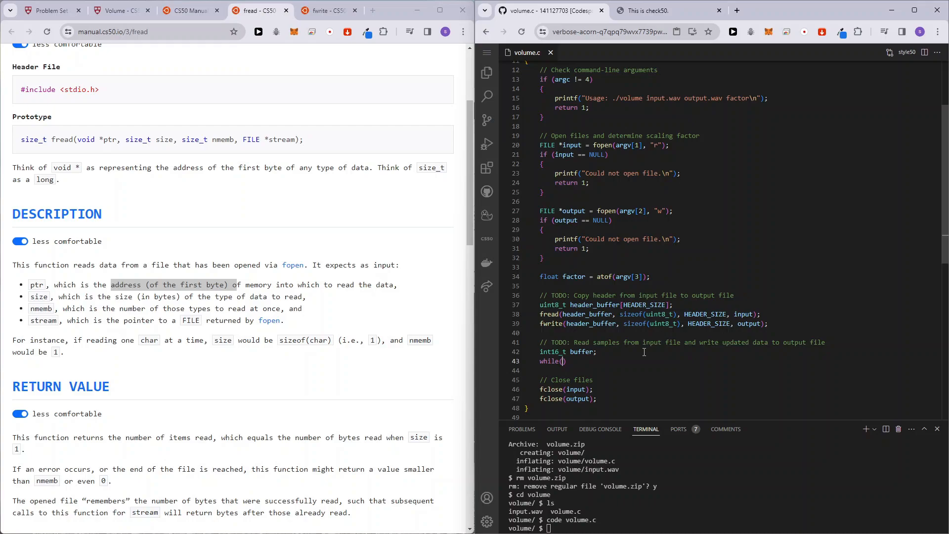
type("fread(buffer, sizeof")
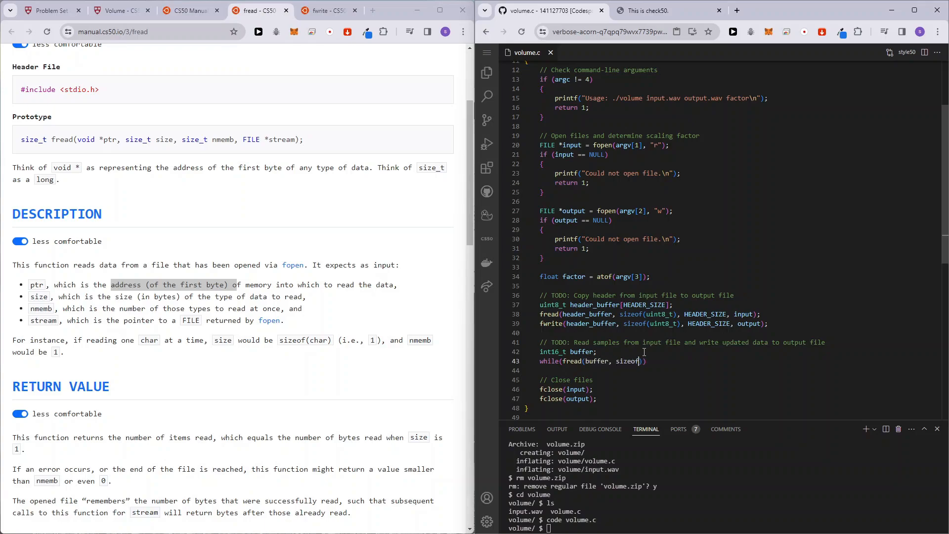
type("(uint")
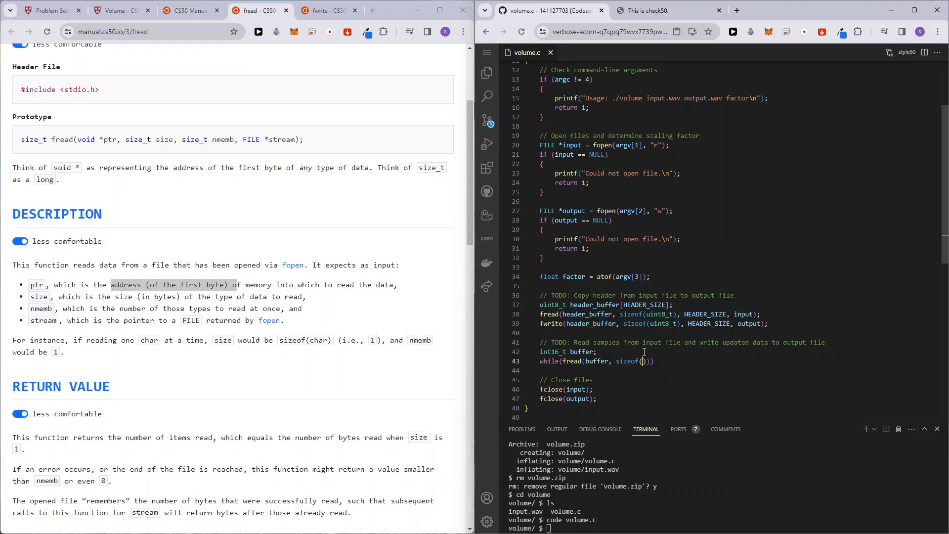
type("int16_t),")
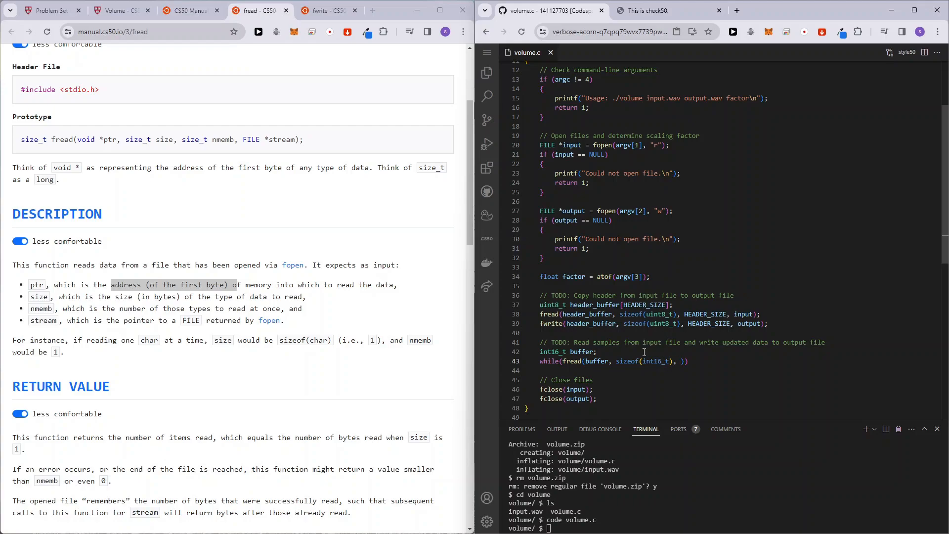
type("1,")
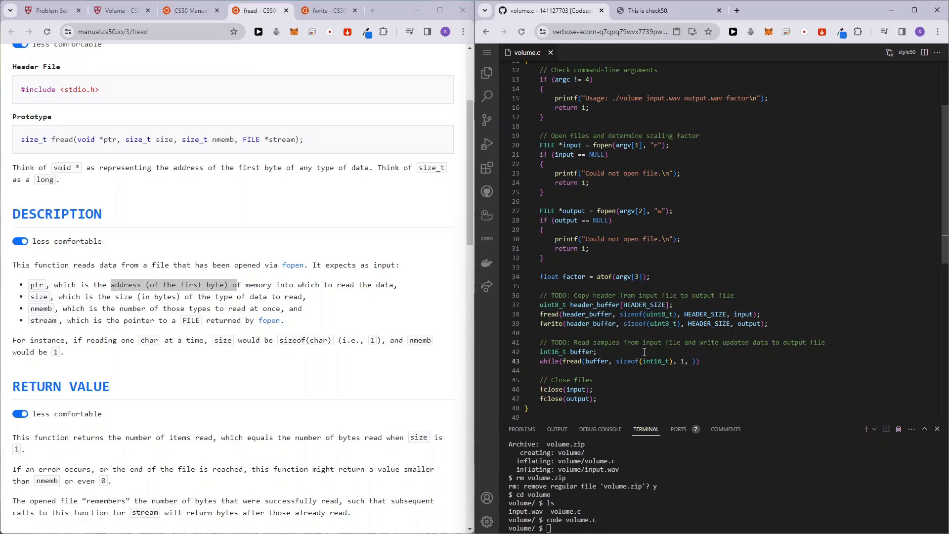
type("input")
type("{")
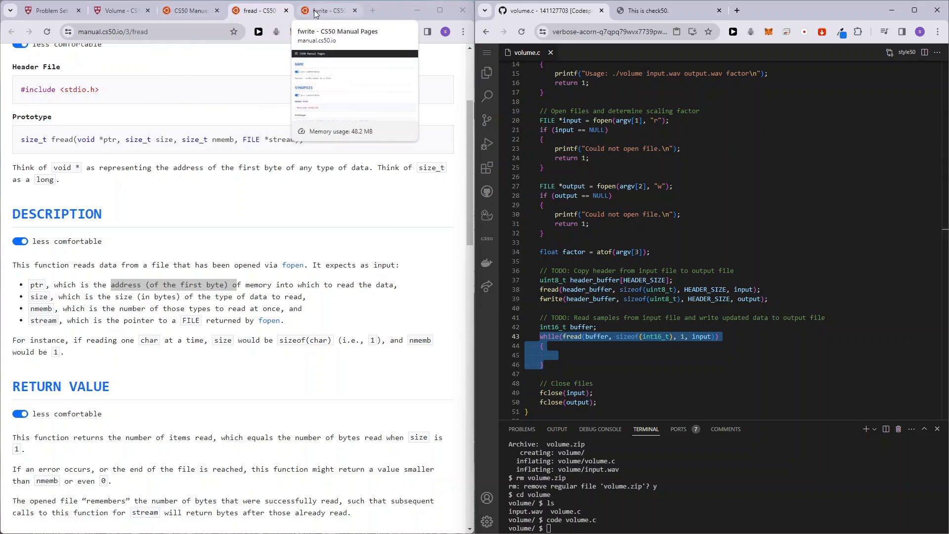
mouse_move(253, 222)
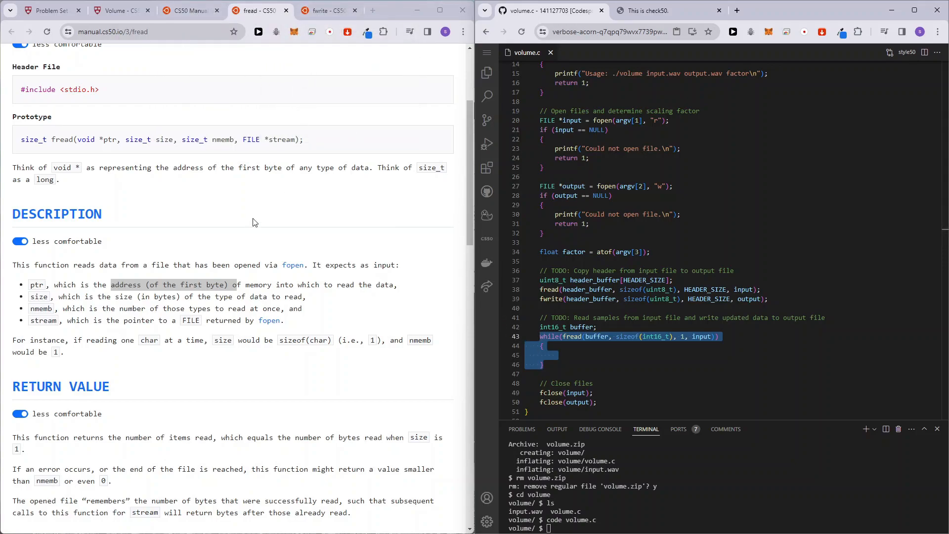
scroll("down", 3)
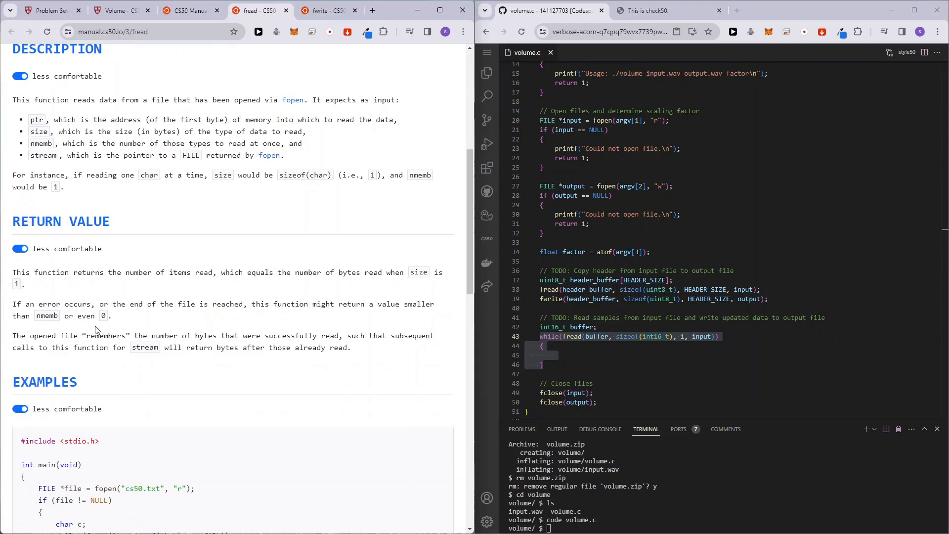
mouse_move(120, 303)
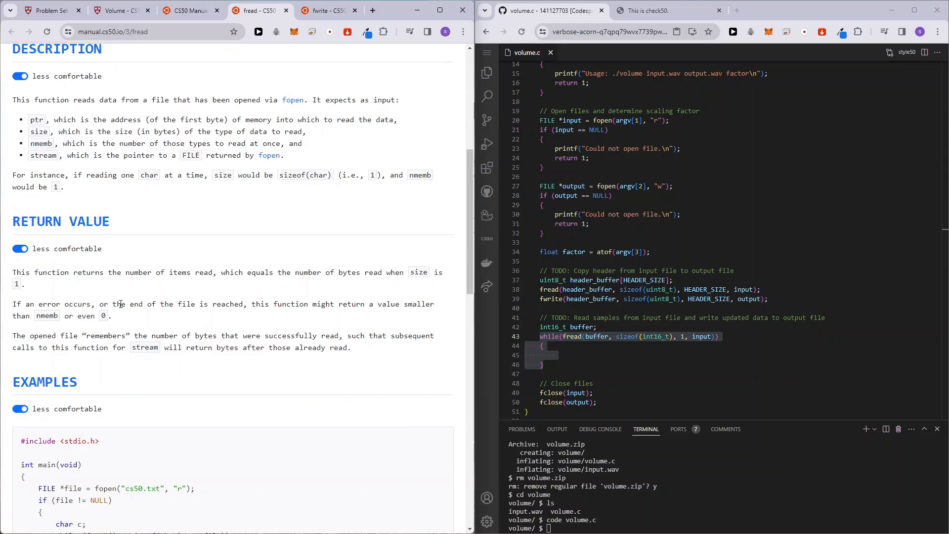
left_click_drag(77, 272, 182, 272)
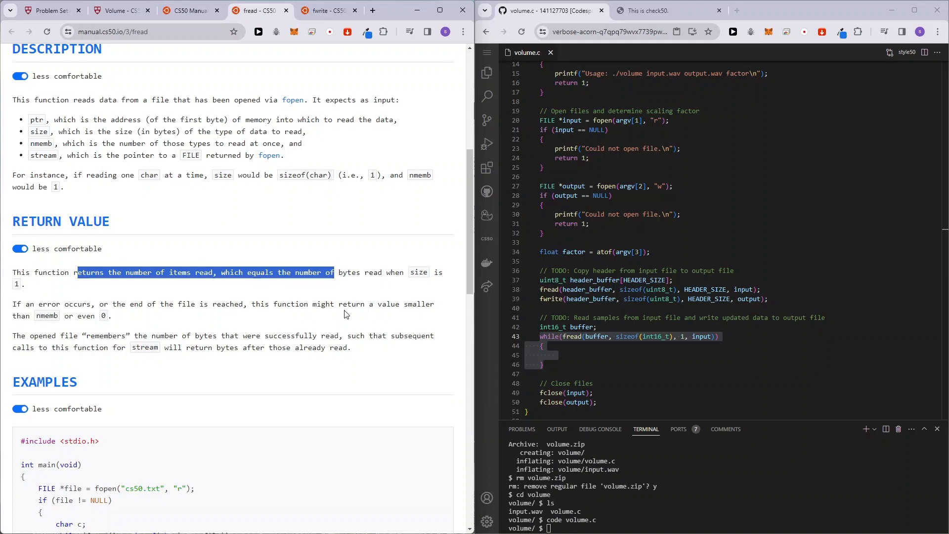
mouse_move(133, 322)
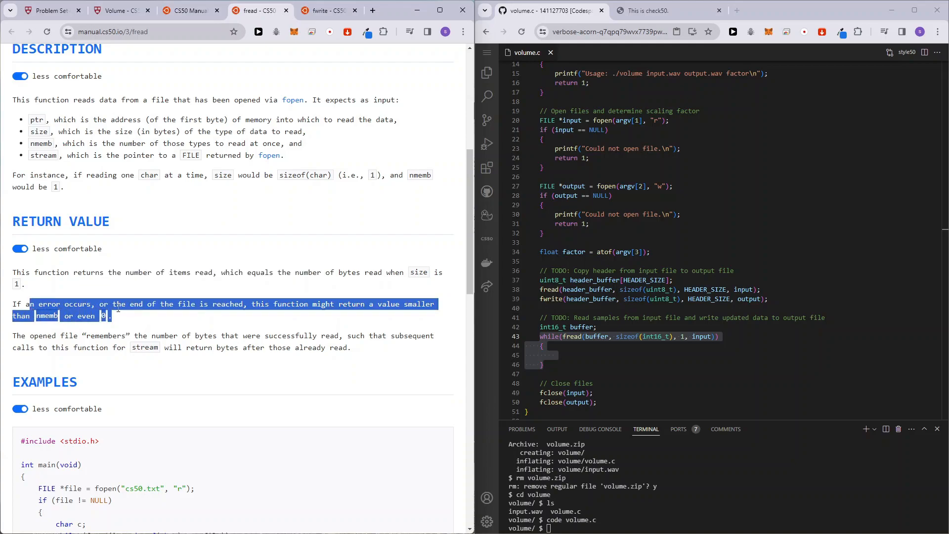
left_click(153, 314)
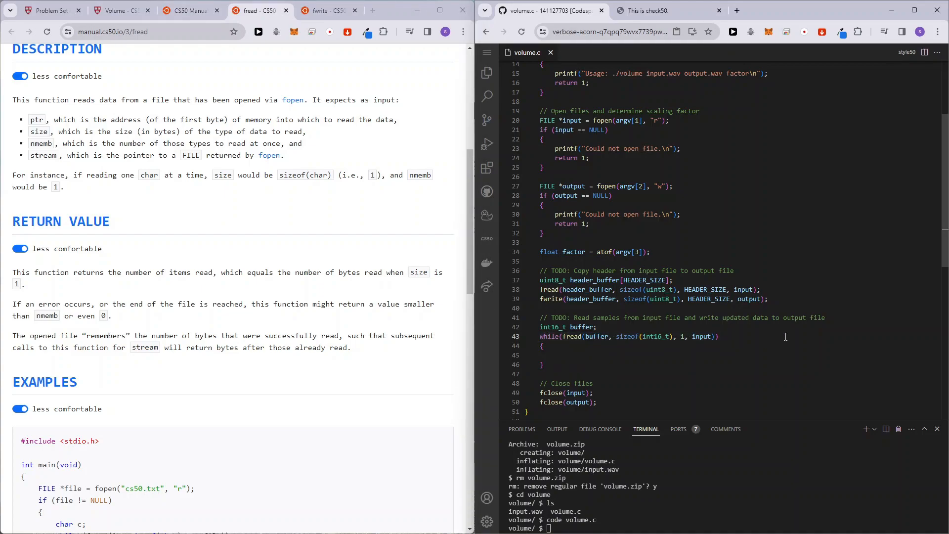
Loop while fread returns 1 and scale each sample with buffer *= factor;.
type("=")
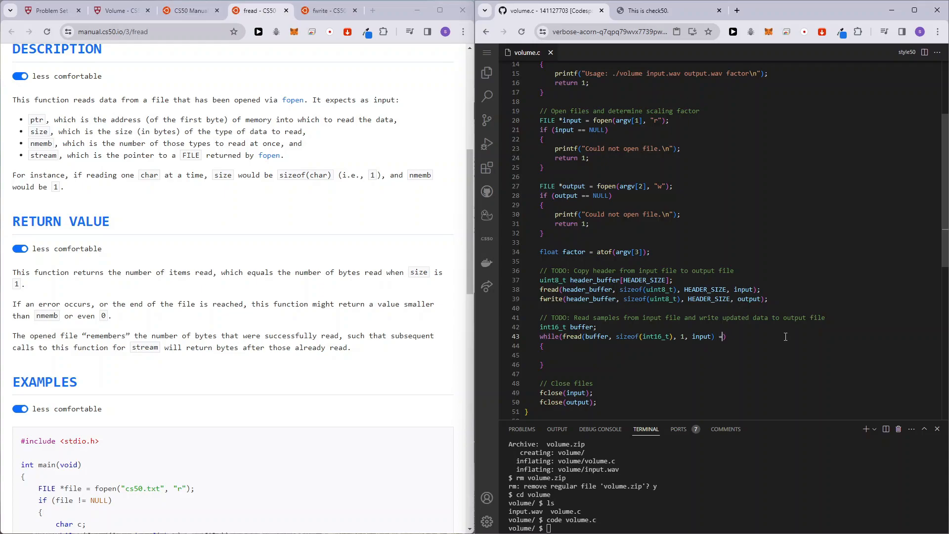
type("= 1")
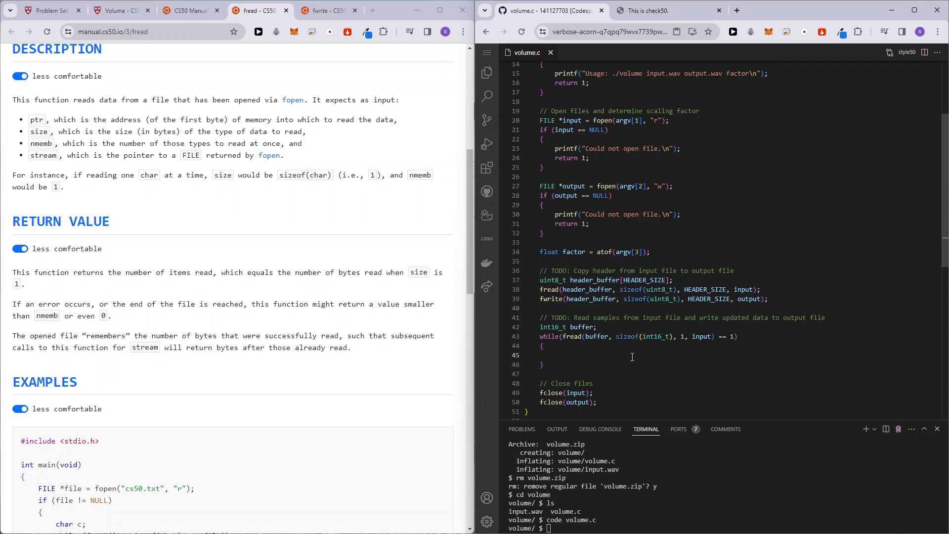
type("buffer =")
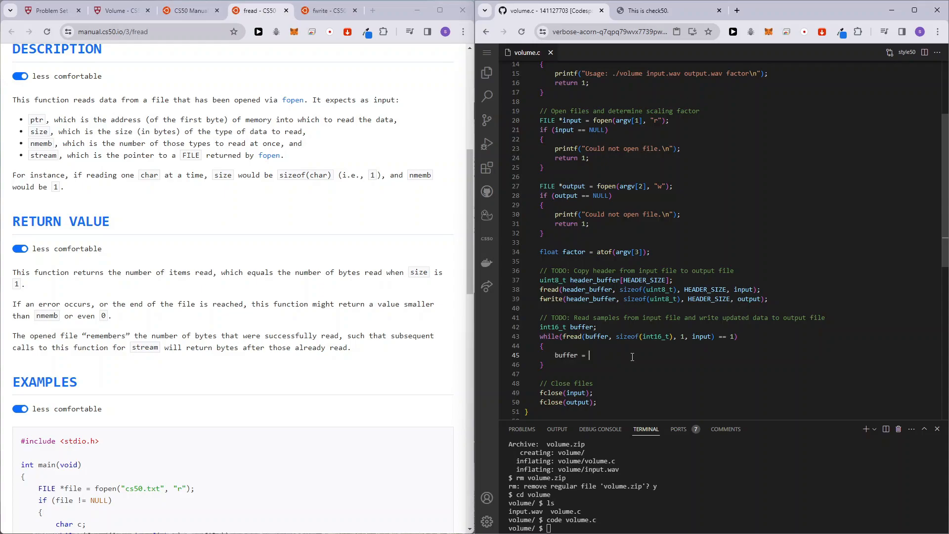
type("buffer * factor;")
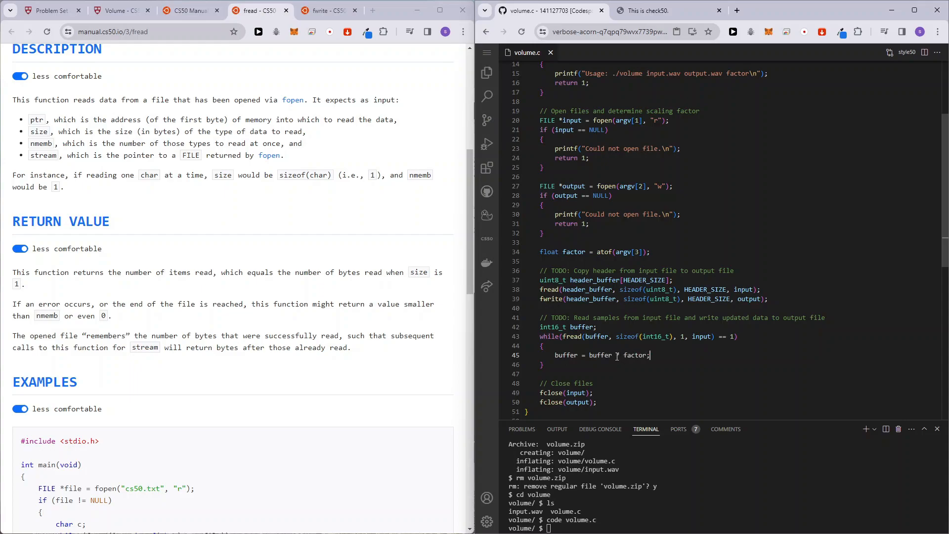
double_click(599, 354)
type("=")
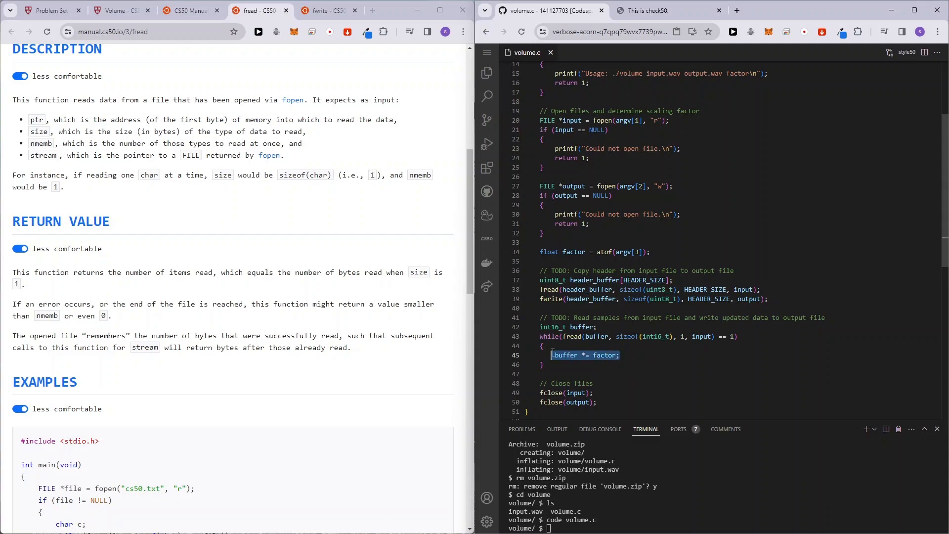
left_click(618, 355)
type("fwrite(")
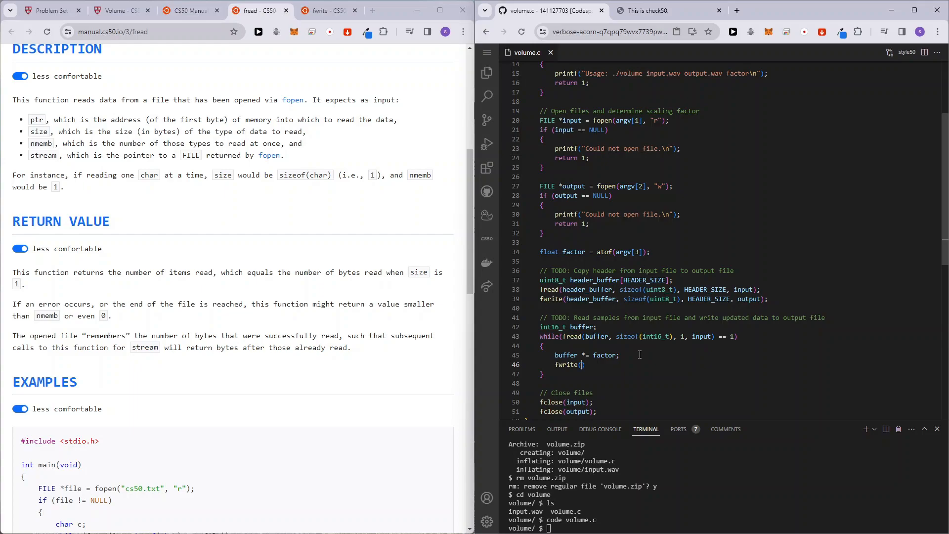
Write each scaled sample with fwrite(buffer, sizeof(int16_t), 1, output);.
type("buffer, sizeof(int1")
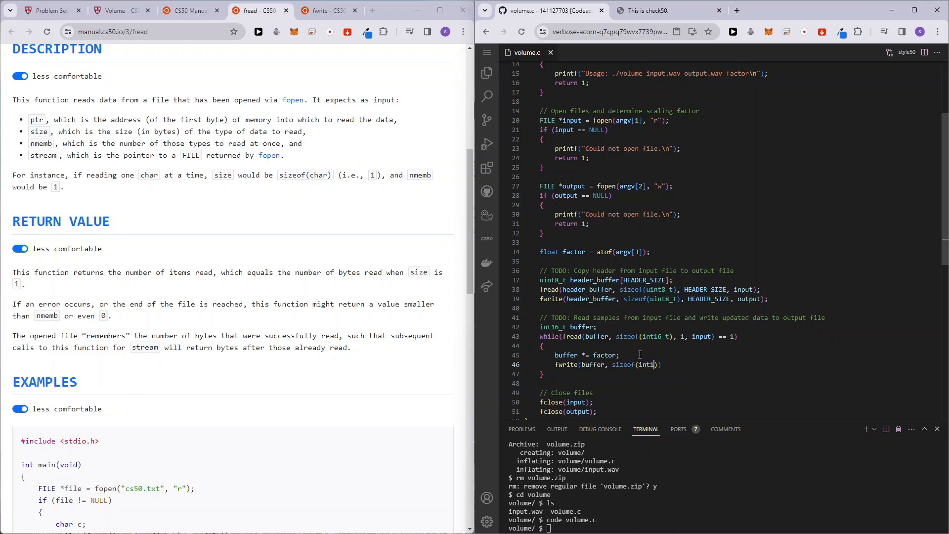
type("6_t")
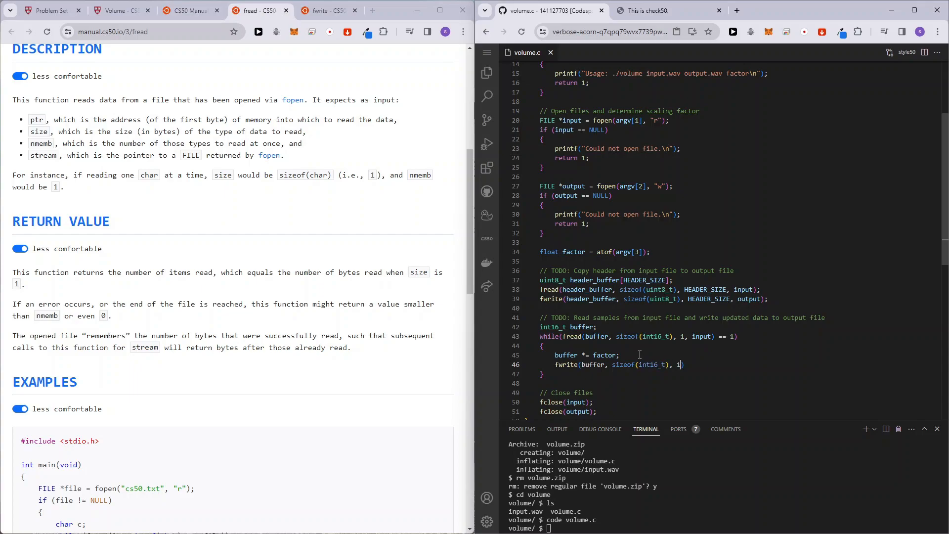
type(", output")
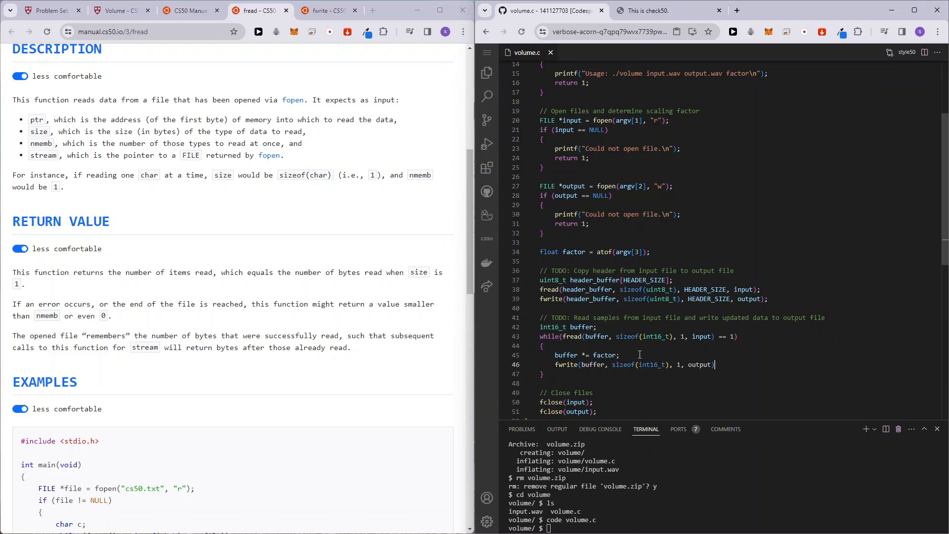
type(";")
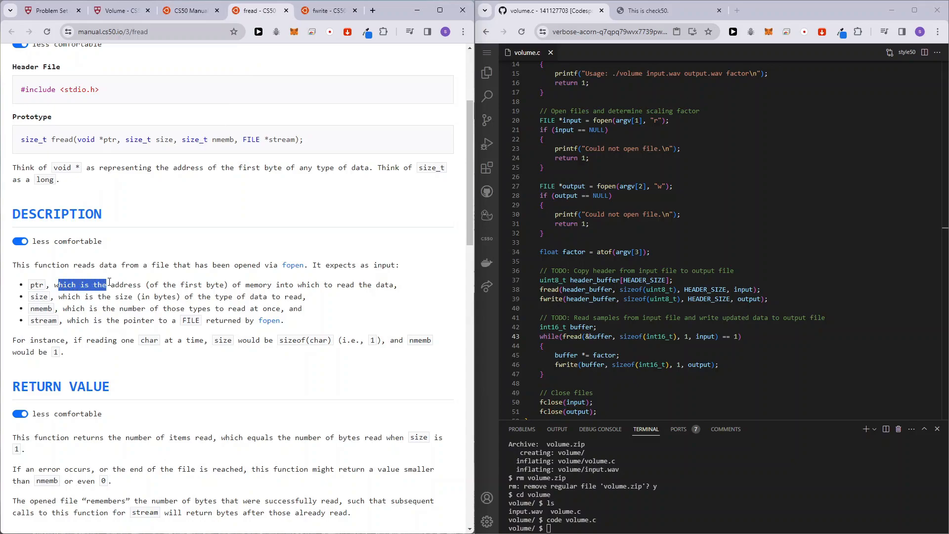
Pass &buffer to fread and fwrite since ptr must be an address of the sample variable.
left_click_drag(58, 285, 146, 285)
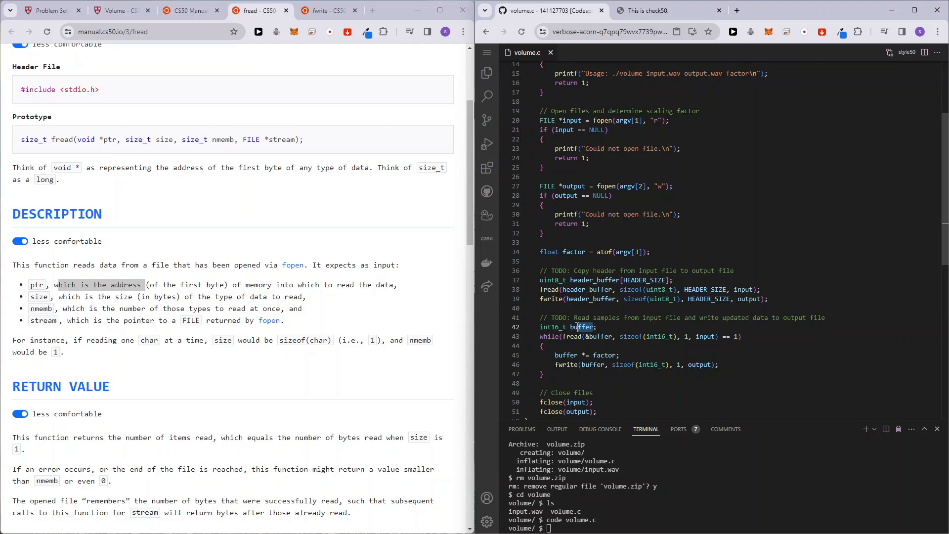
double_click(581, 327)
type("&")
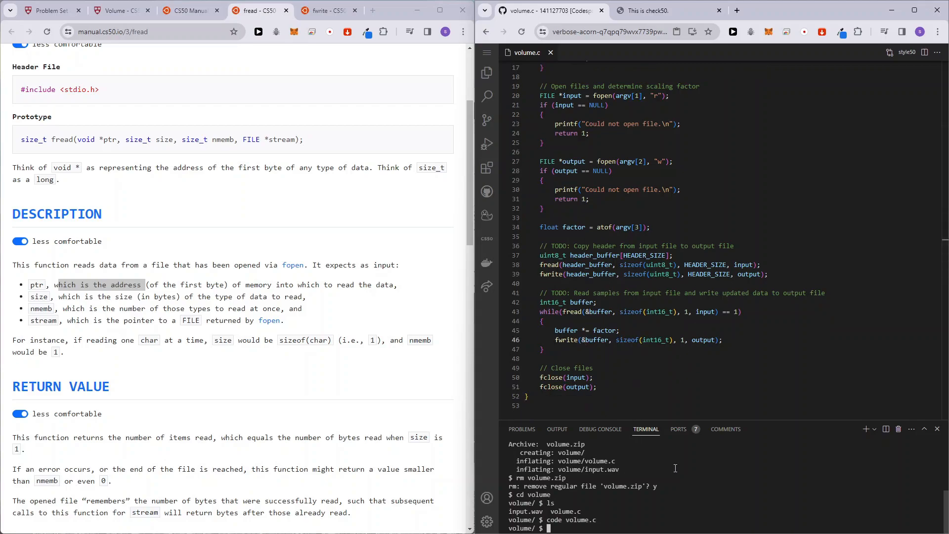
Compile with make volume and scroll the spec to the How to Test section.
type("make volume")
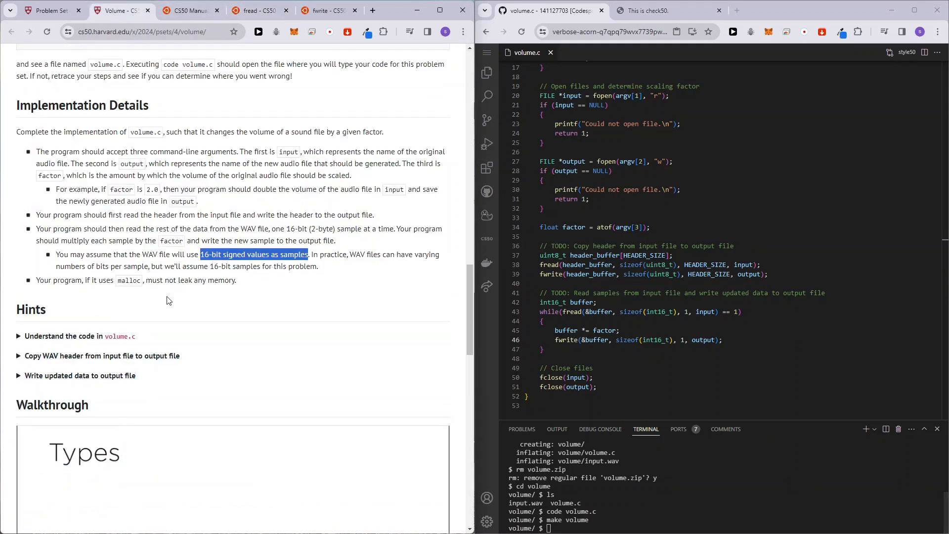
scroll("down", 3)
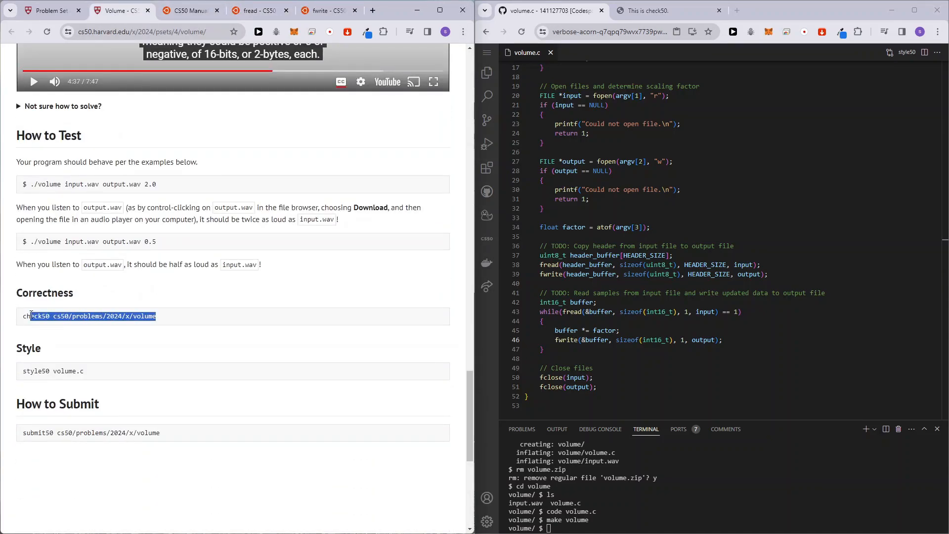